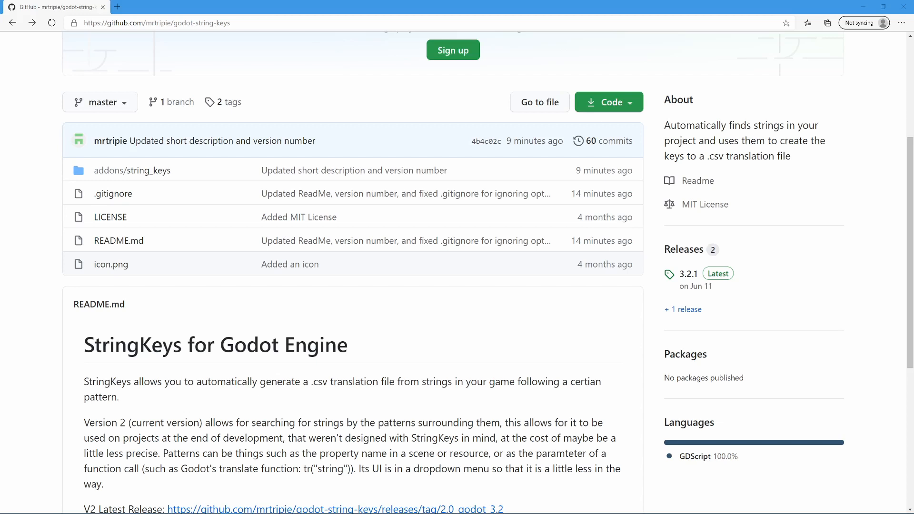
pyautogui.moveTo(675, 333)
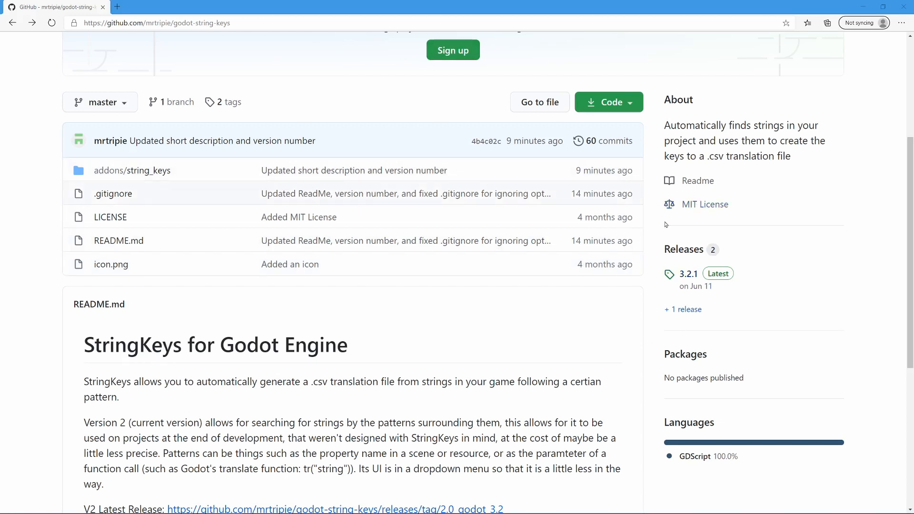
pyautogui.moveTo(687, 276)
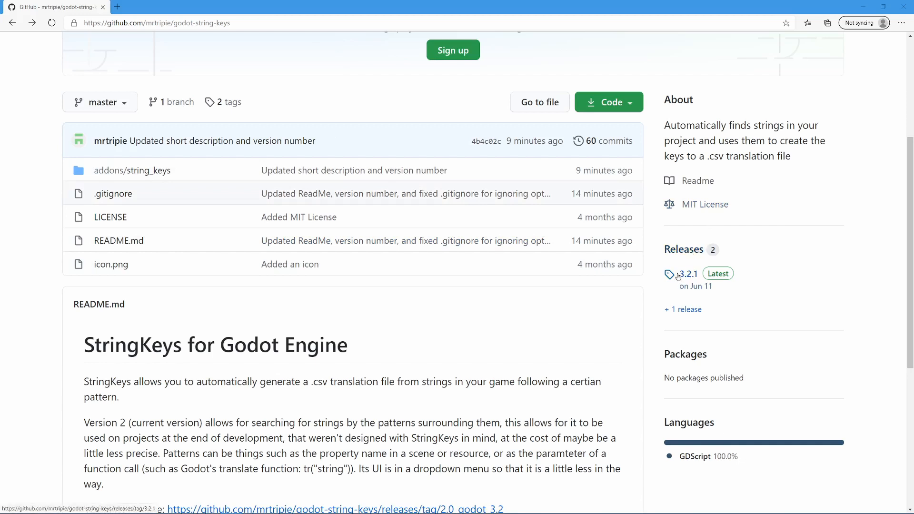
# Open the StringKeys 3.2.1 release from the repository's Releases sidebar.
pyautogui.click(686, 273)
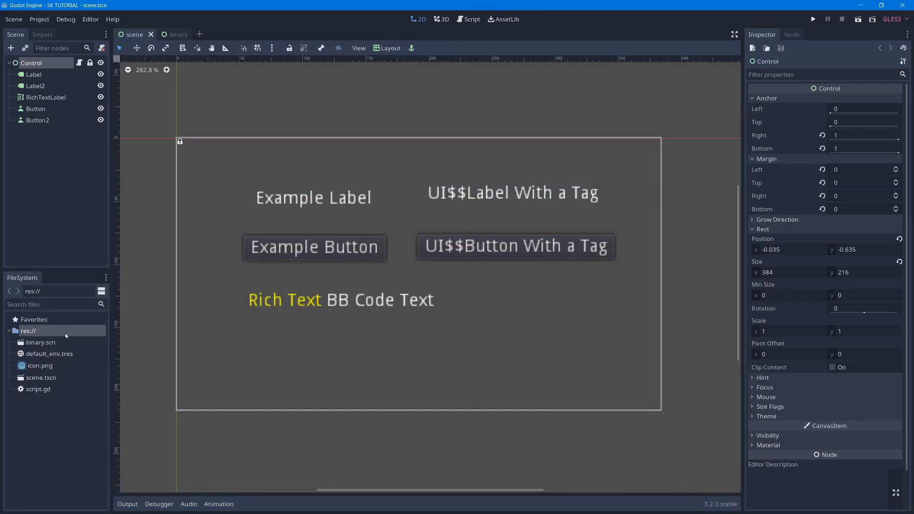
# Open the res:// project root folder in the system file manager.
pyautogui.rightClick(28, 331)
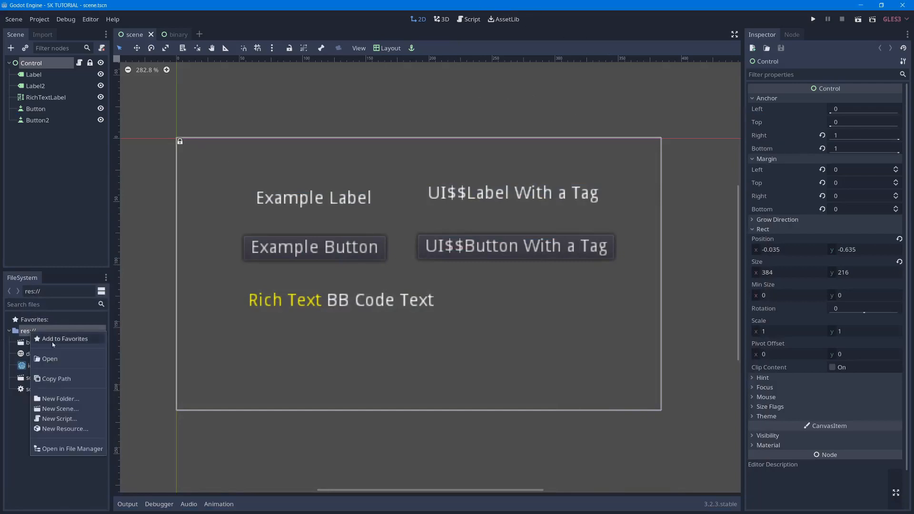
pyautogui.moveTo(68, 449)
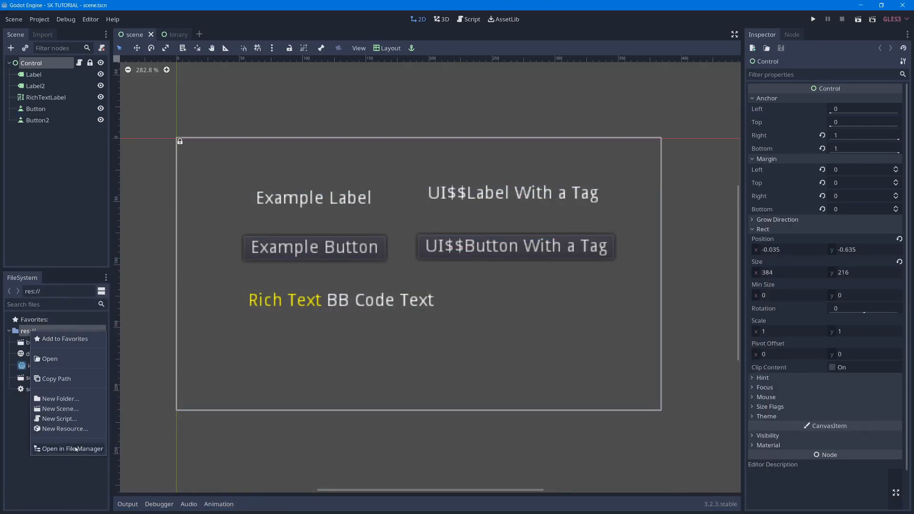
pyautogui.click(72, 449)
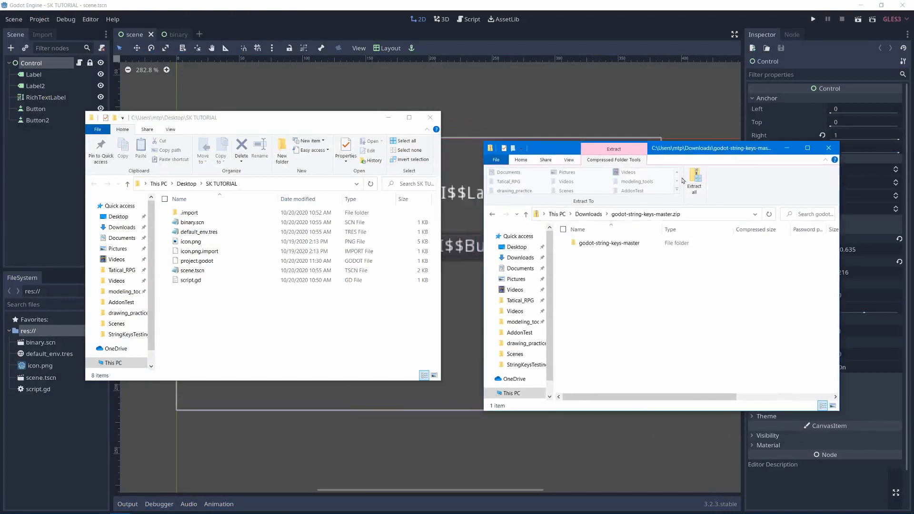
# Browse into godot-string-keys-master inside the zip to reach the addons folder.
pyautogui.click(608, 244)
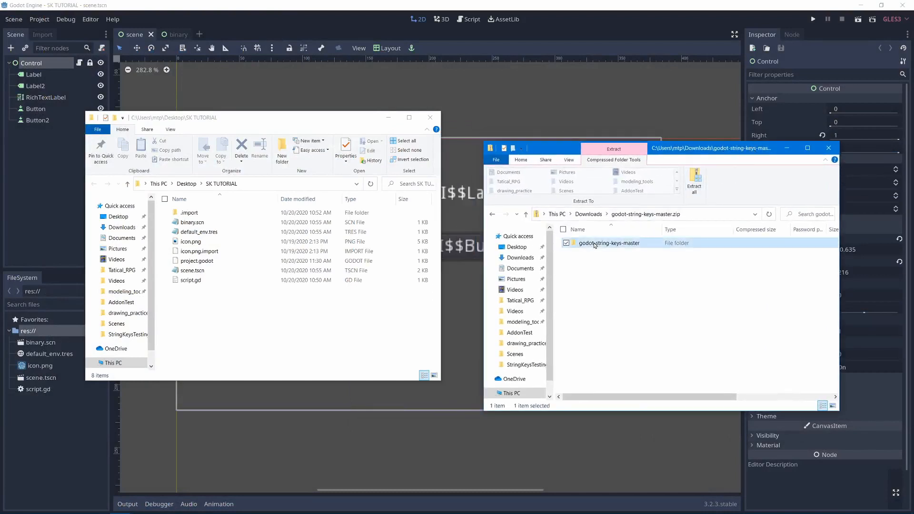
pyautogui.doubleClick(608, 242)
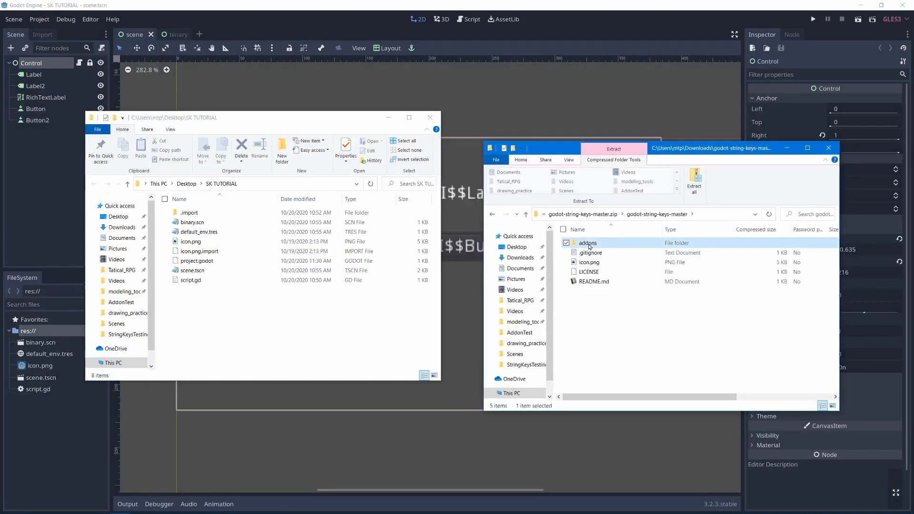
pyautogui.doubleClick(587, 243)
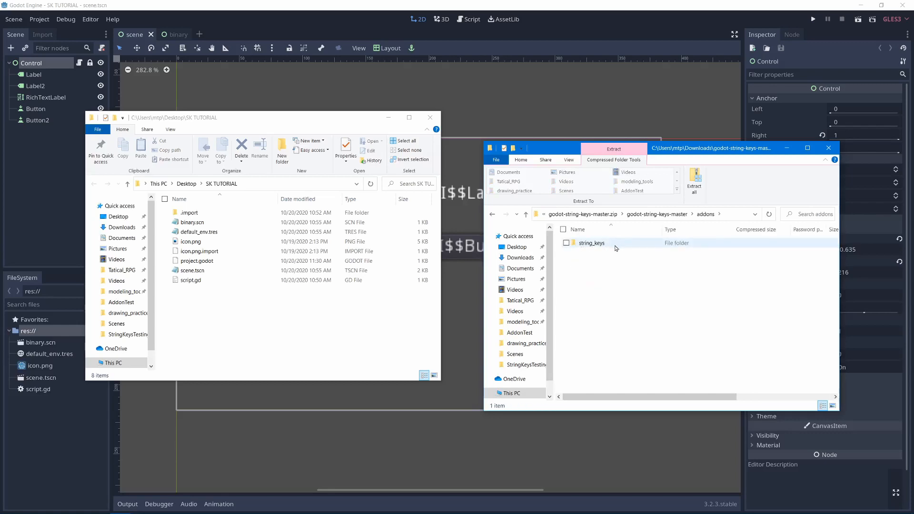
pyautogui.moveTo(662, 242)
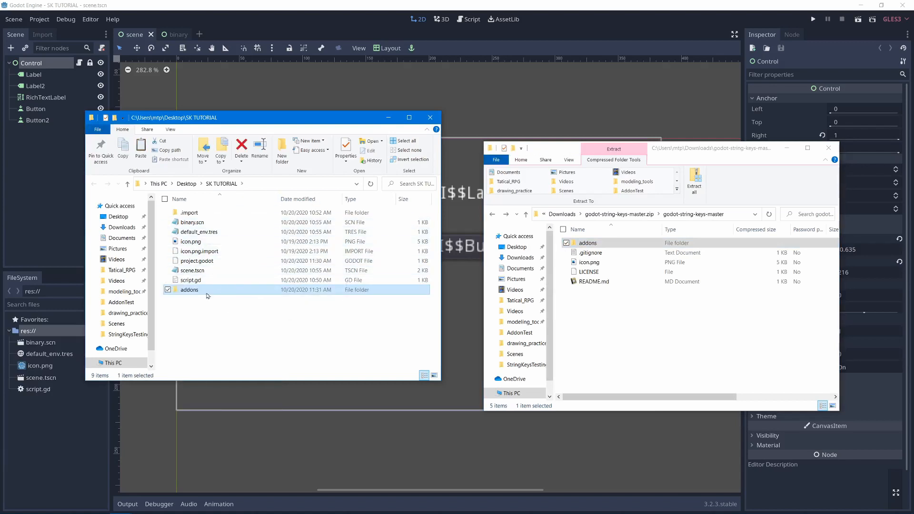
# Enable the String Keys plugin in the Project Settings Plugins tab.
pyautogui.click(39, 19)
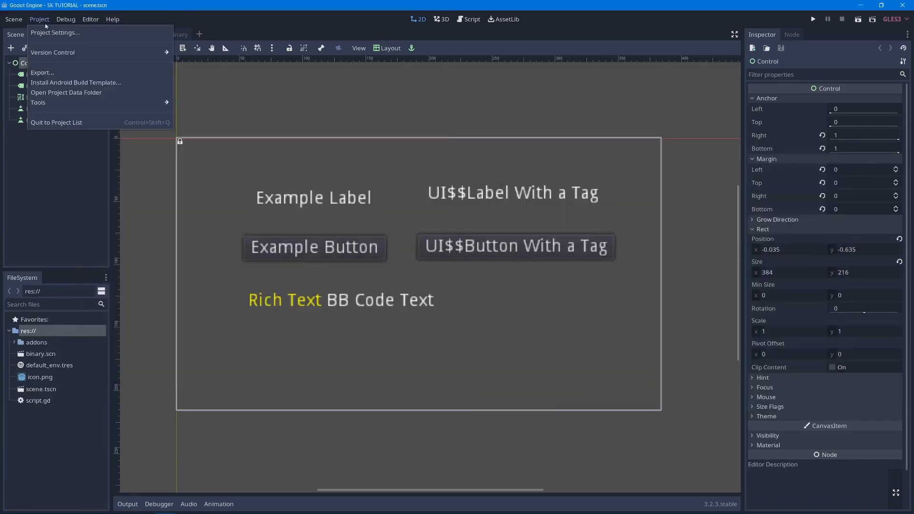
pyautogui.click(55, 32)
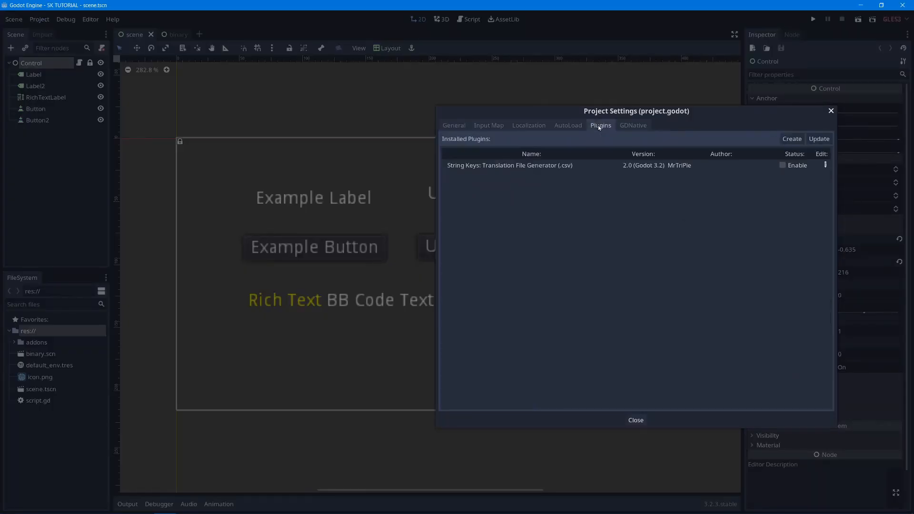
pyautogui.click(782, 165)
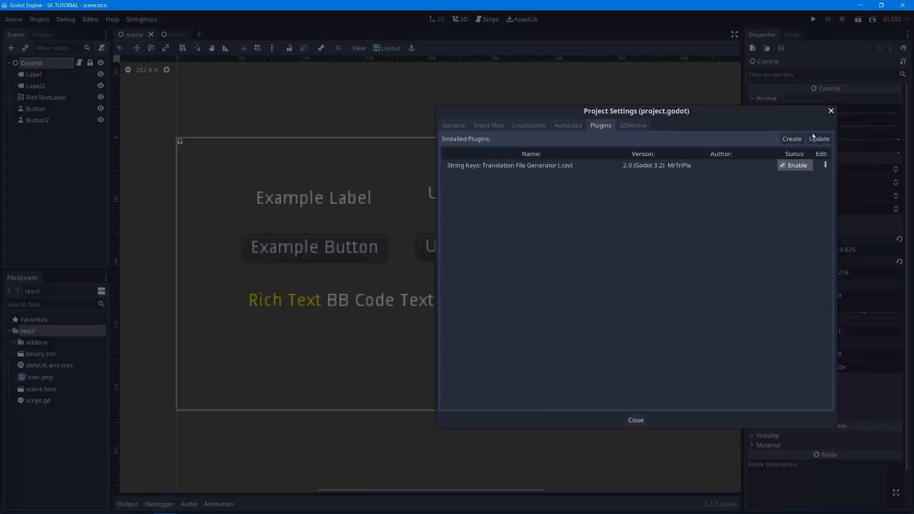
pyautogui.click(634, 420)
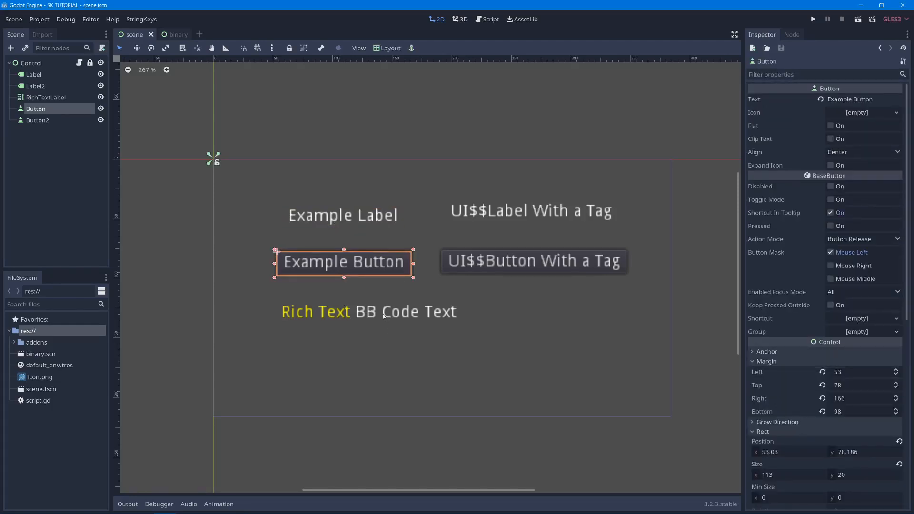
# Inspect the Example Label, RichTextLabel and UI$$ label texts, then view the binary scene.
pyautogui.click(33, 74)
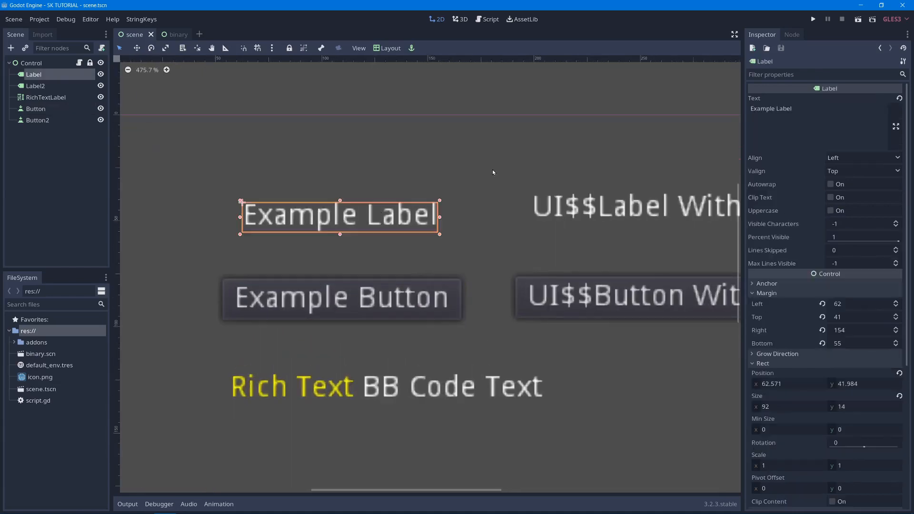
pyautogui.click(35, 109)
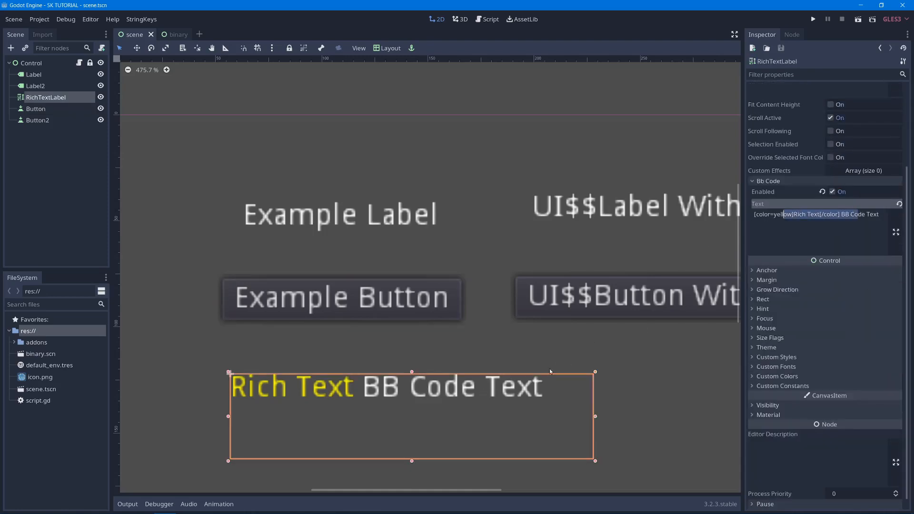
pyautogui.click(36, 86)
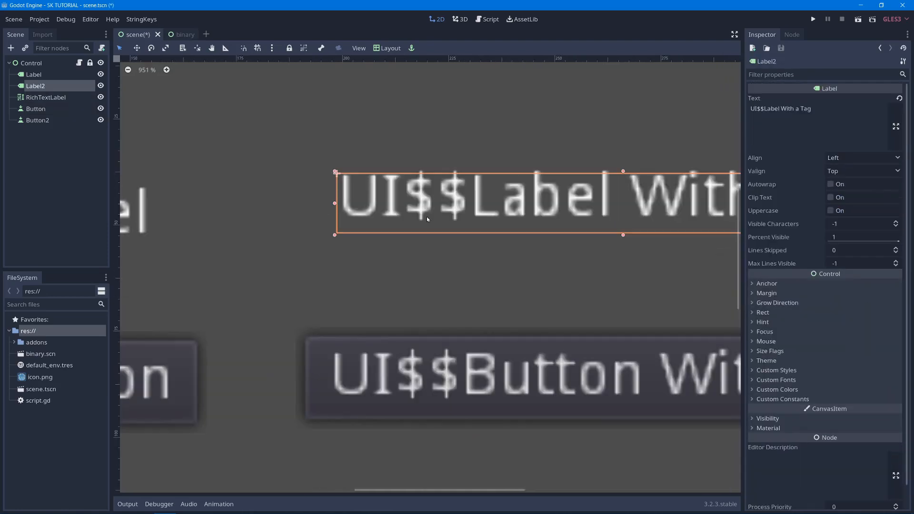
pyautogui.scroll(-3)
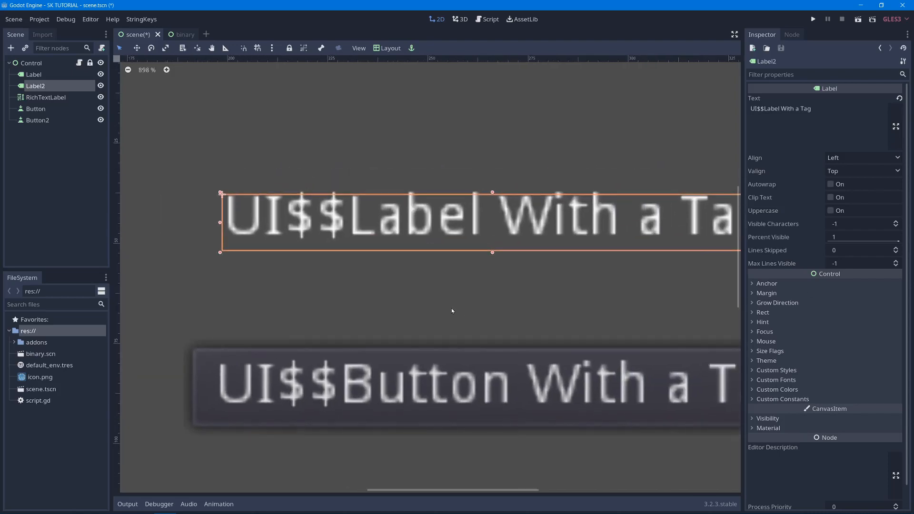
pyautogui.moveTo(453, 236)
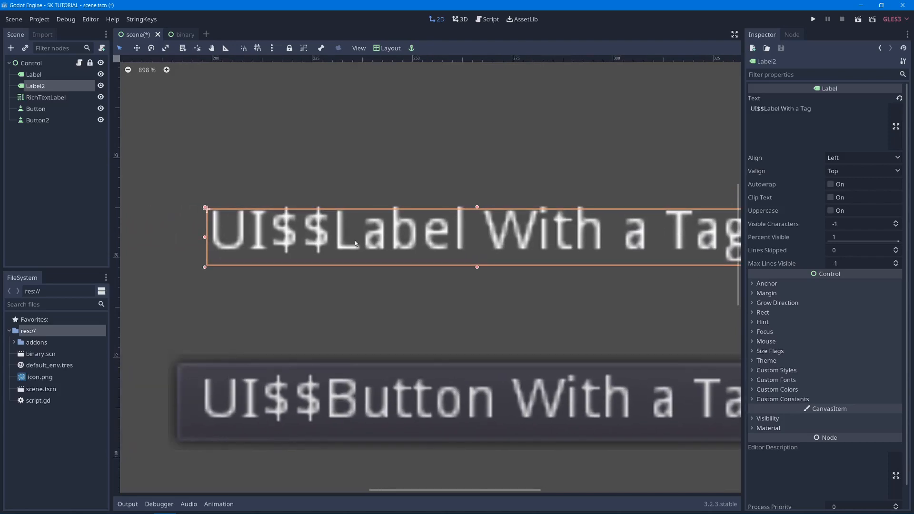
pyautogui.scroll(-3)
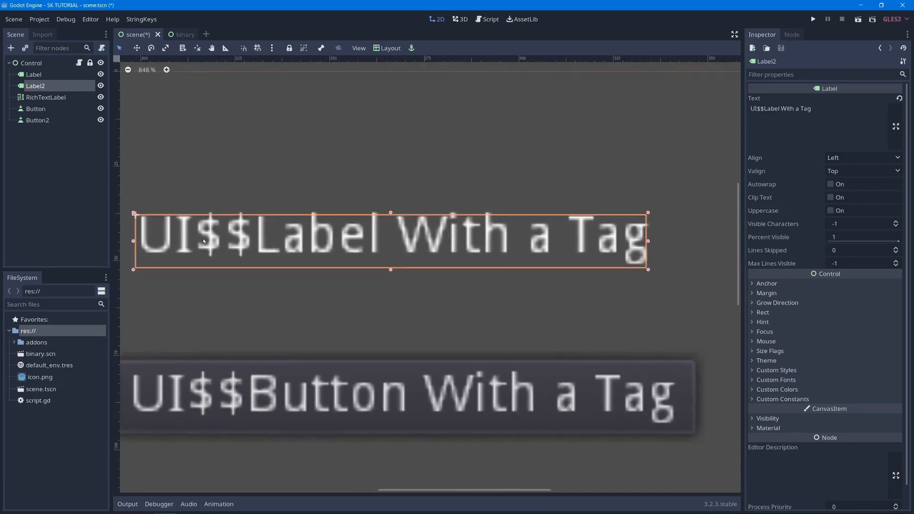
pyautogui.scroll(3)
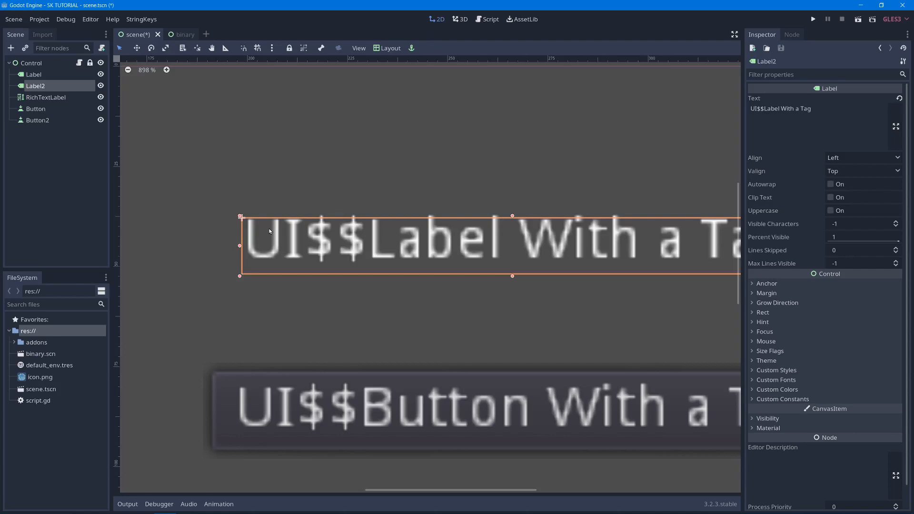
pyautogui.moveTo(293, 244)
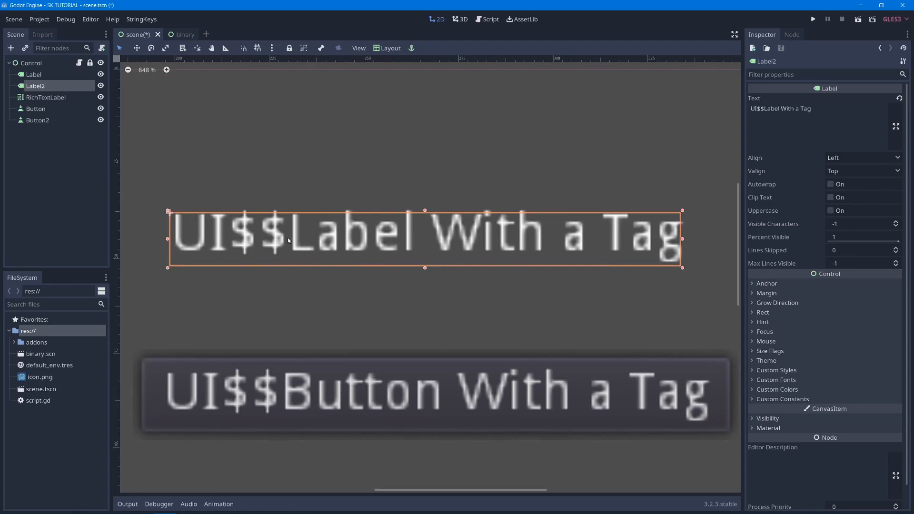
pyautogui.moveTo(330, 248)
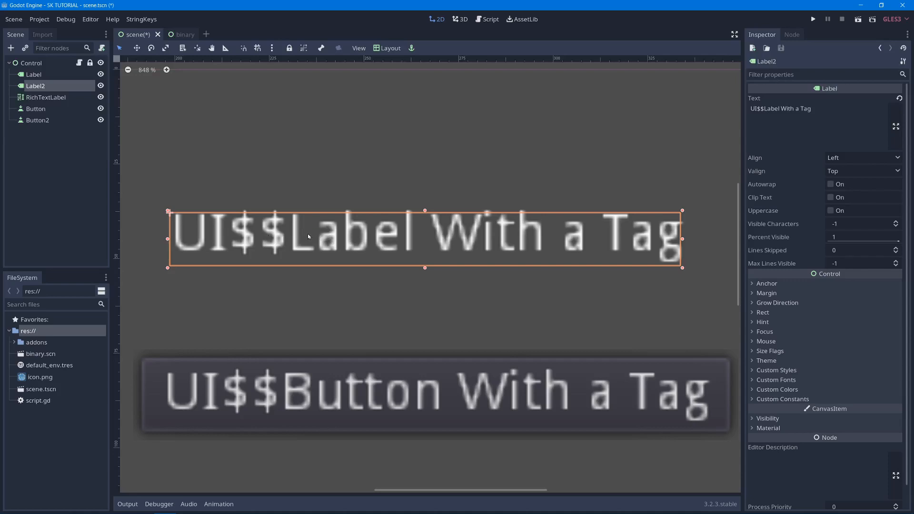
pyautogui.click(169, 34)
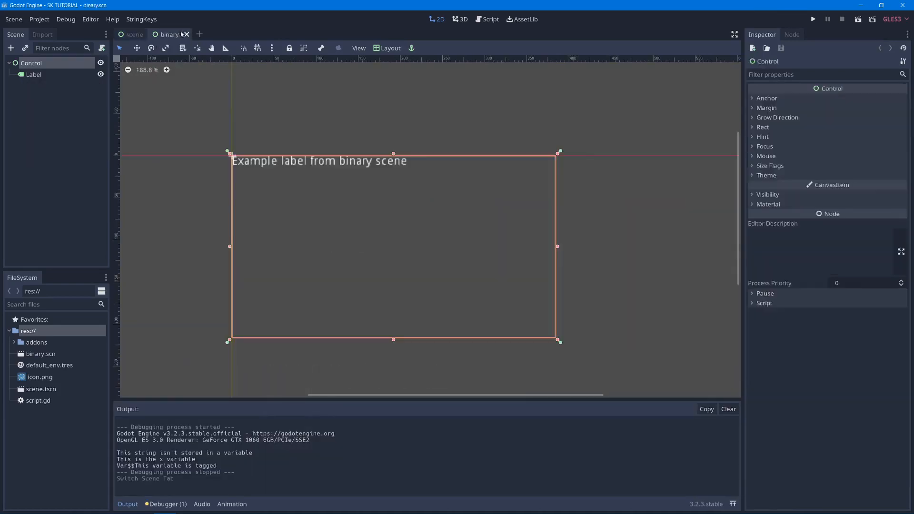
pyautogui.scroll(3)
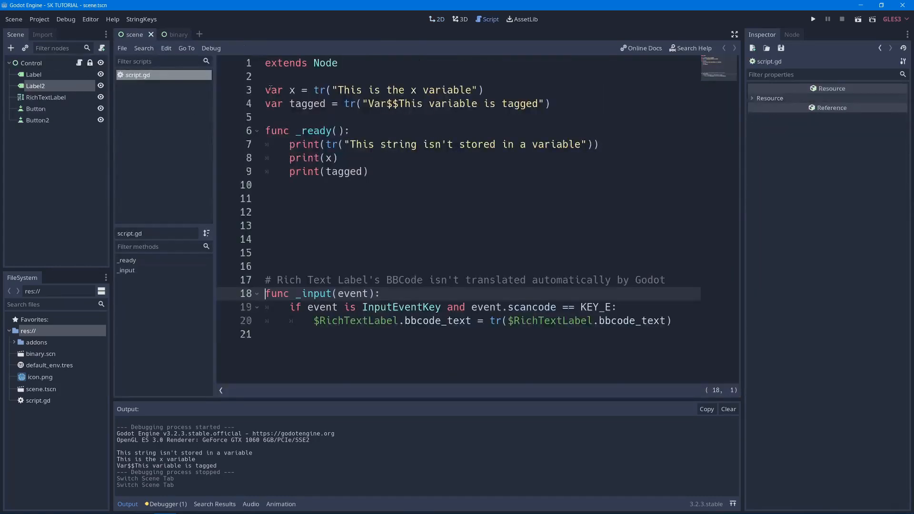
pyautogui.click(408, 104)
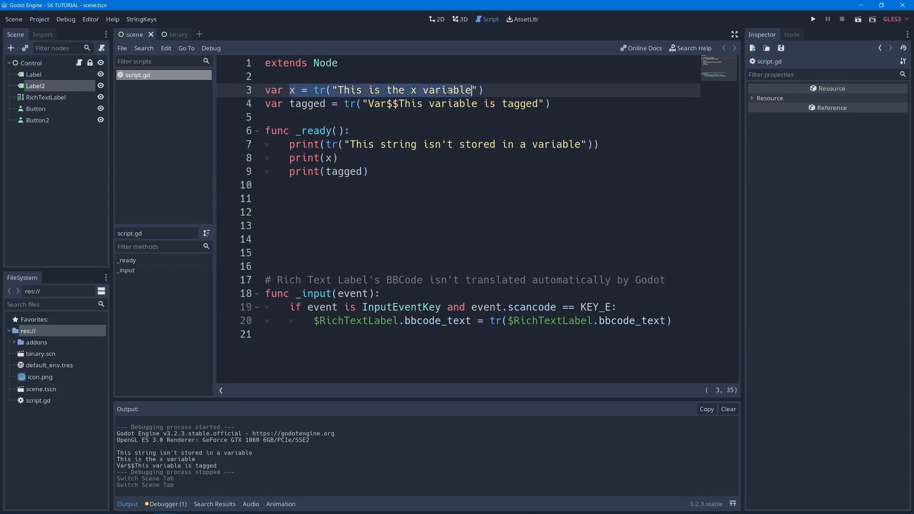
pyautogui.click(343, 90)
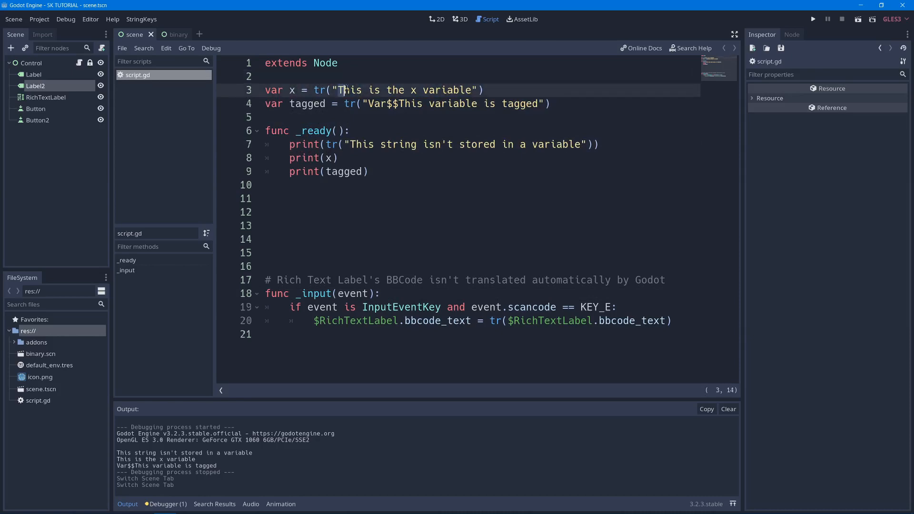
pyautogui.click(301, 104)
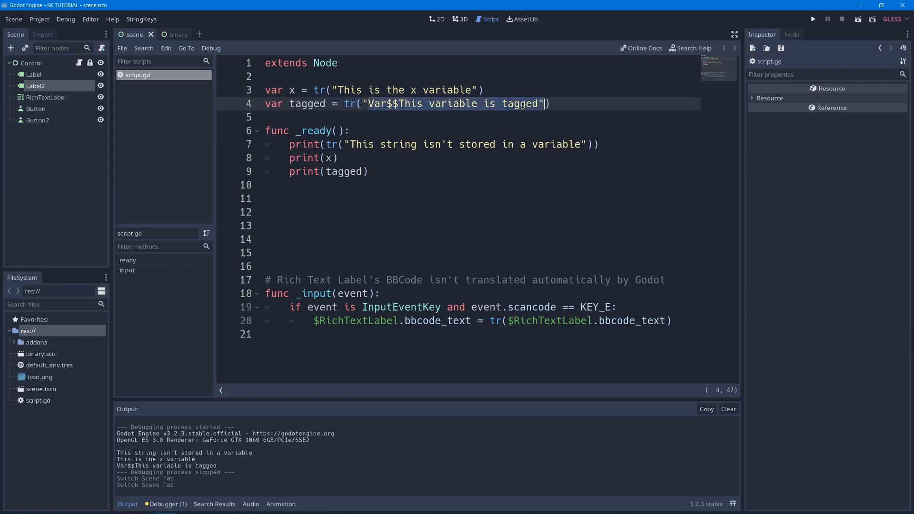
pyautogui.click(358, 143)
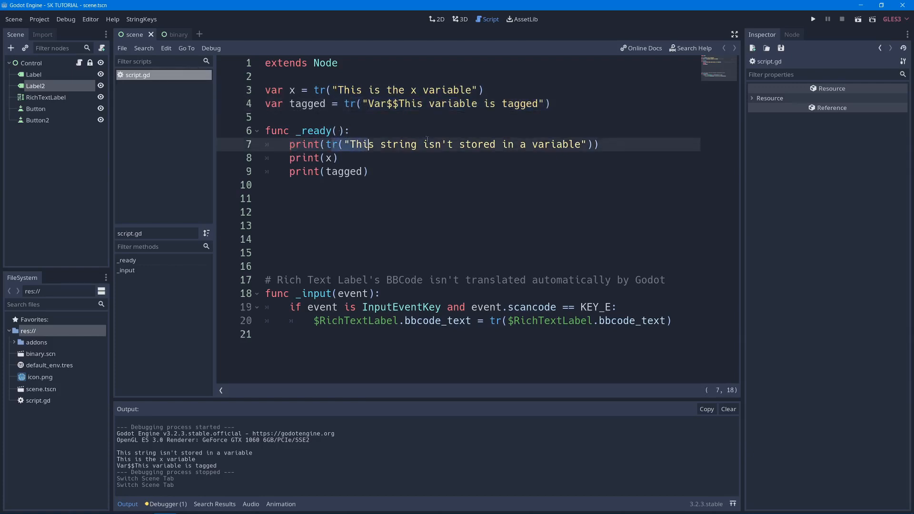
pyautogui.click(340, 158)
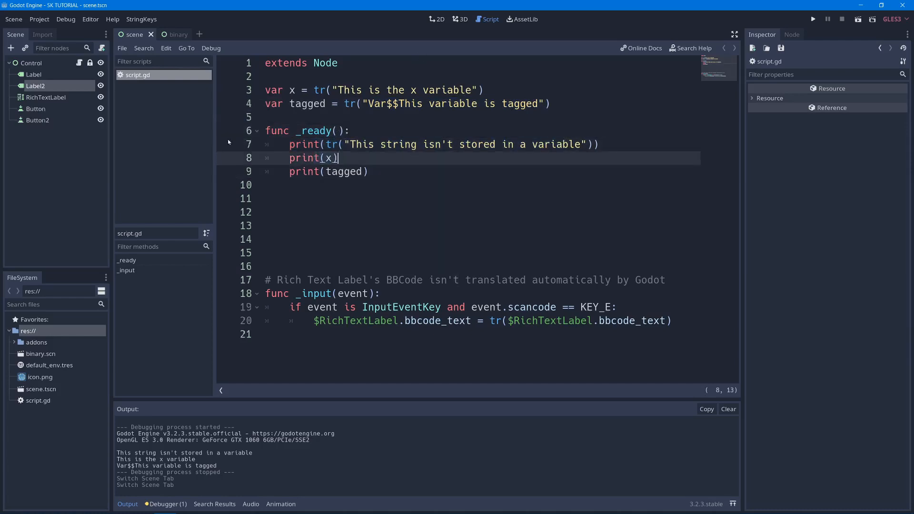
# Open StringKeys Options to review search patterns and collapse File Types To Search.
pyautogui.click(141, 19)
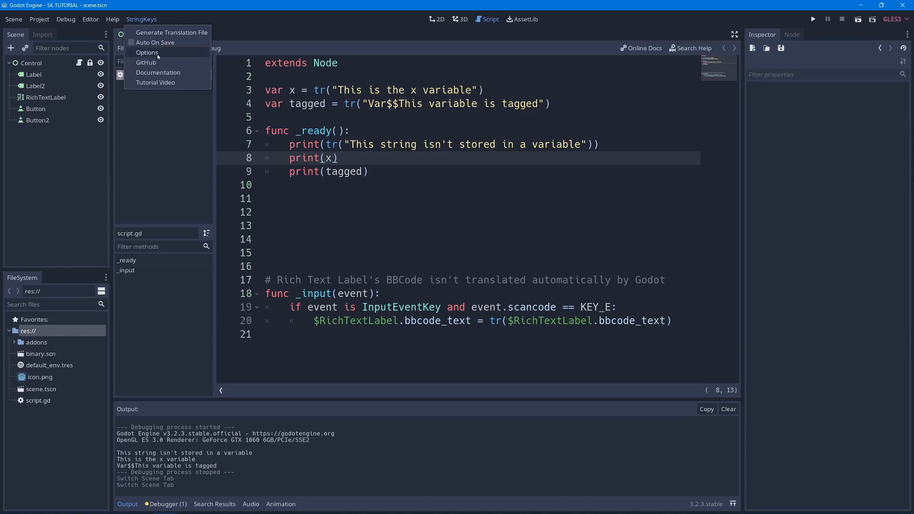
pyautogui.click(147, 52)
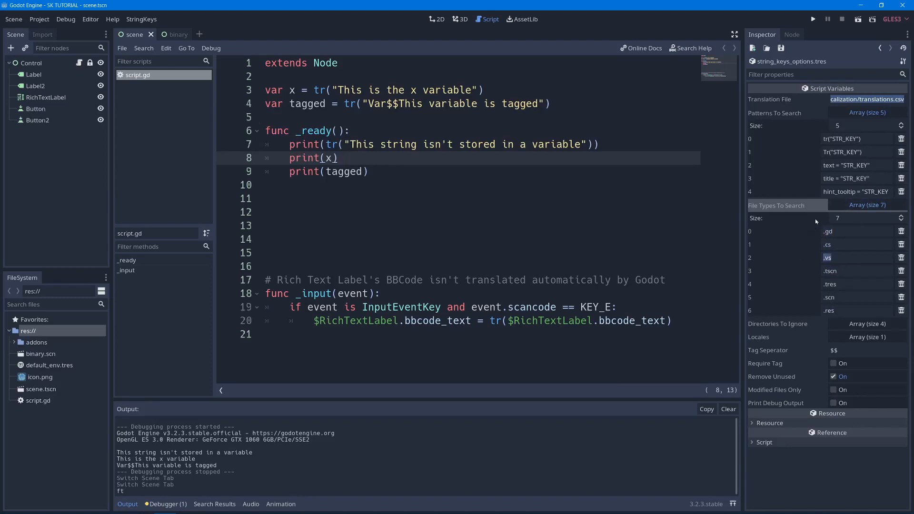
pyautogui.click(787, 205)
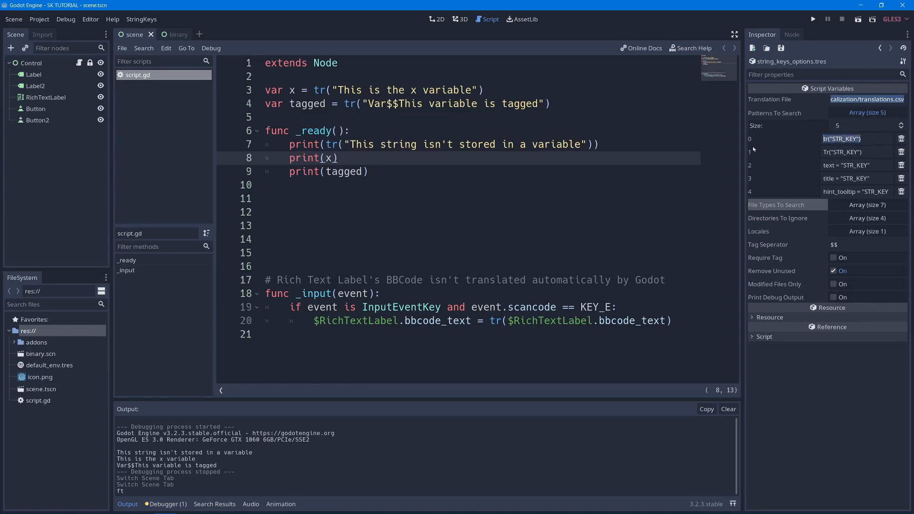
pyautogui.moveTo(755, 147)
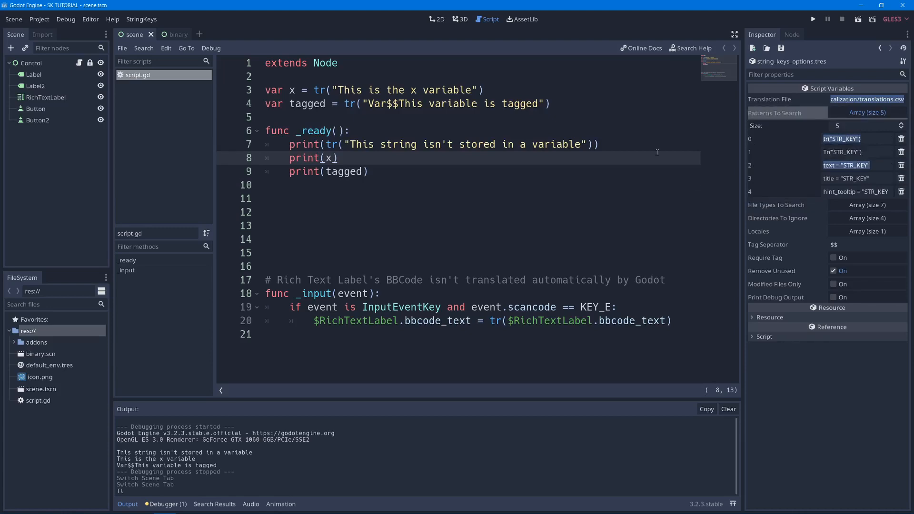
pyautogui.moveTo(97, 344)
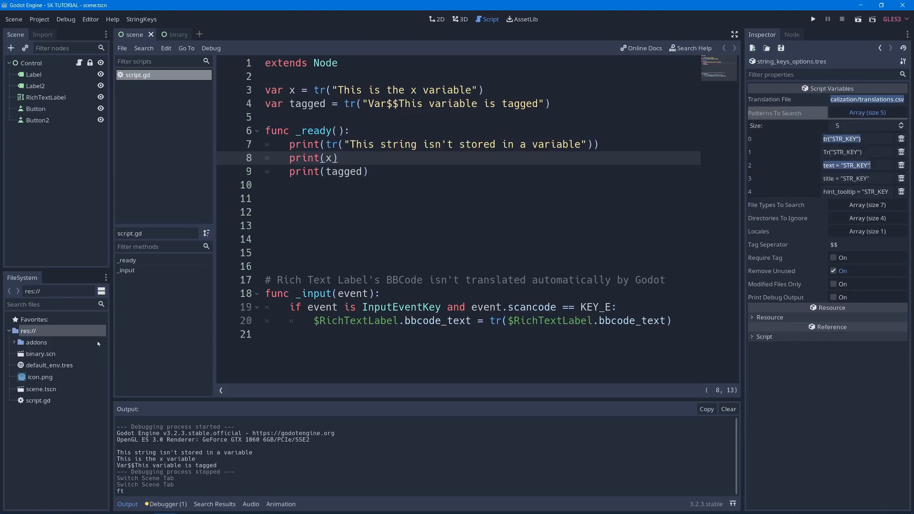
pyautogui.moveTo(39, 333)
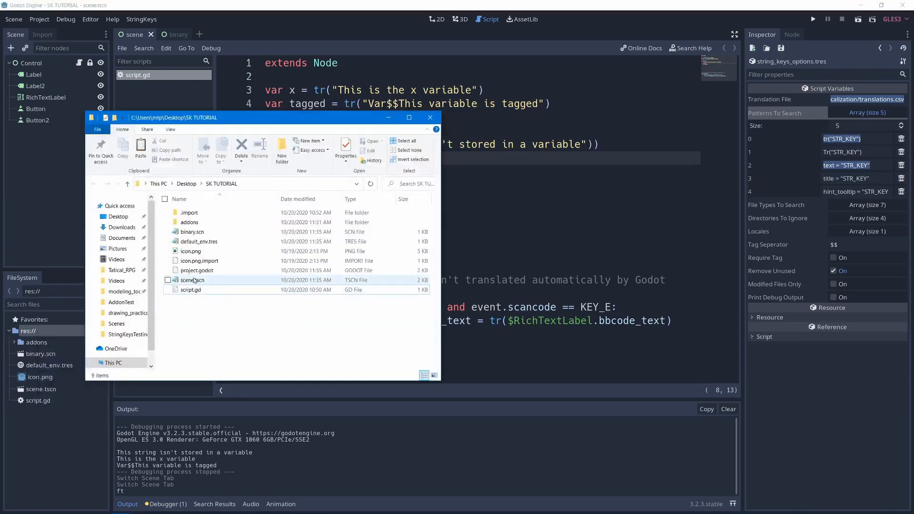
pyautogui.doubleClick(192, 280)
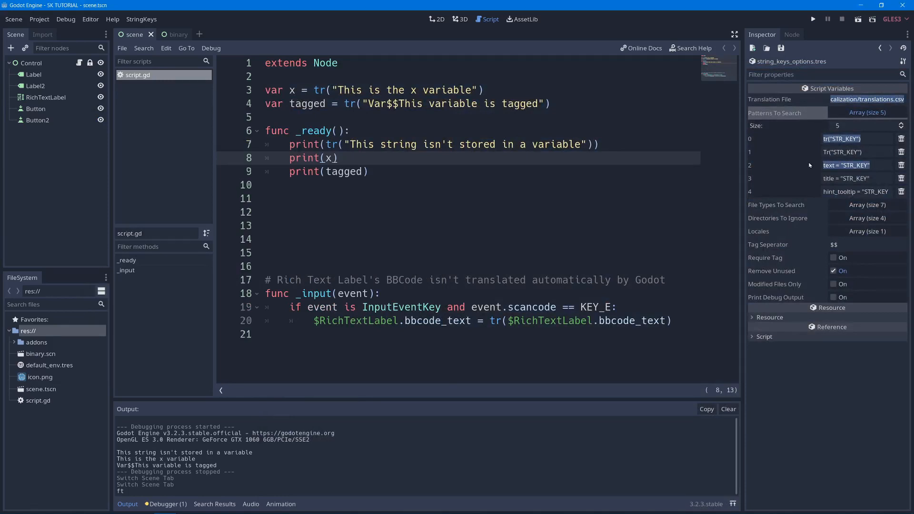
pyautogui.moveTo(846, 165)
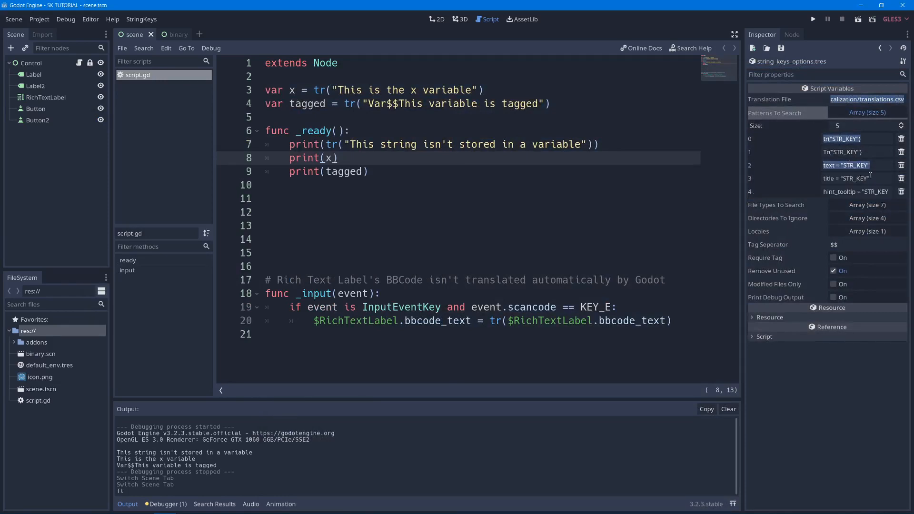
pyautogui.click(848, 178)
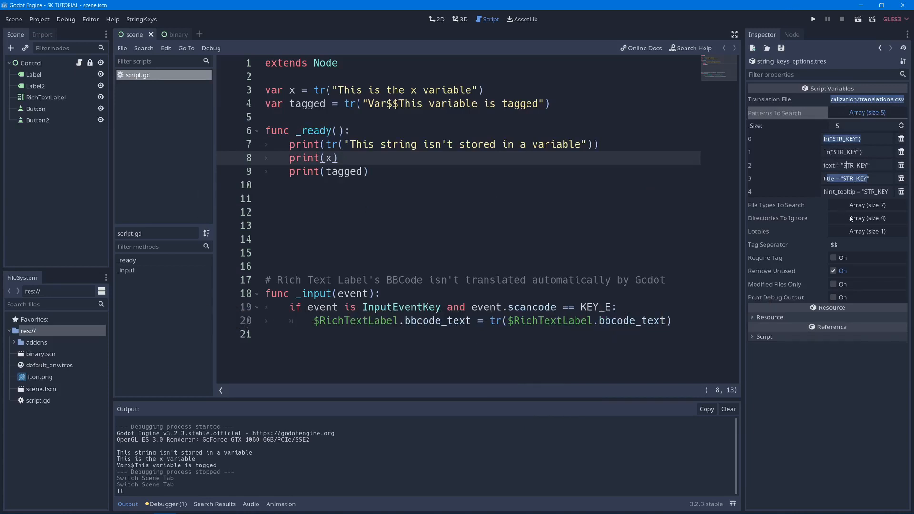
# Toggle Require Tag, Modified Files Only and Remove Unused in the StringKeys options.
pyautogui.click(866, 218)
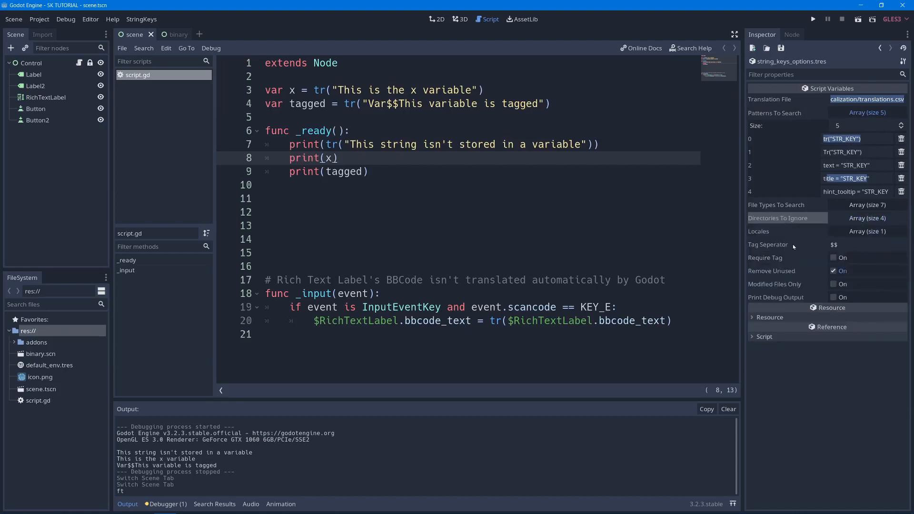
pyautogui.moveTo(793, 245)
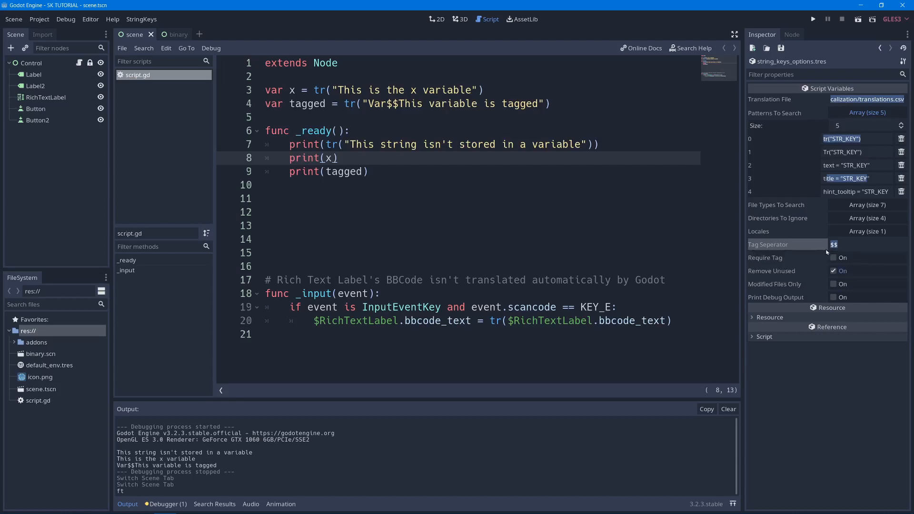
pyautogui.moveTo(797, 257)
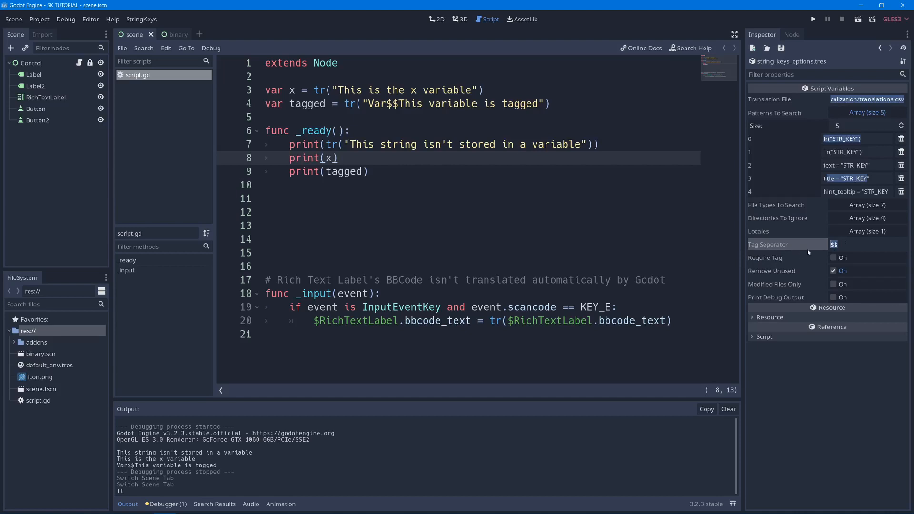
pyautogui.moveTo(820, 251)
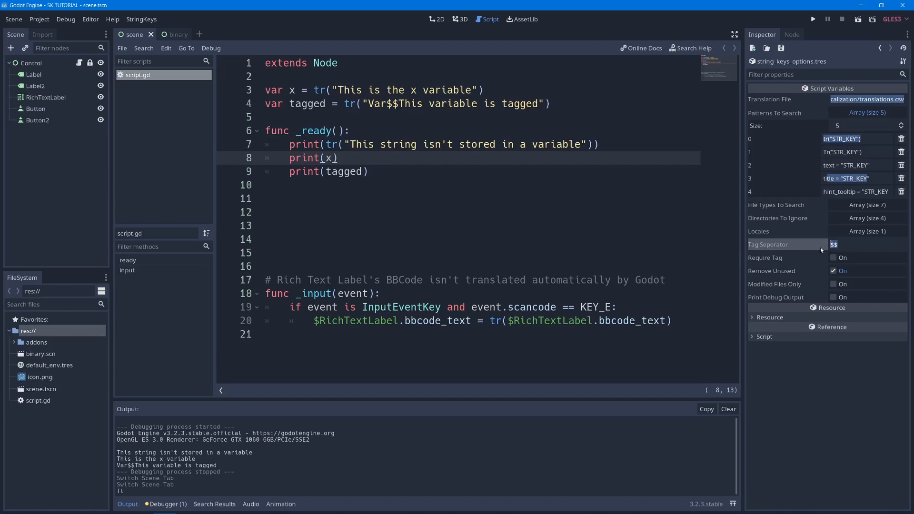
pyautogui.moveTo(833, 244)
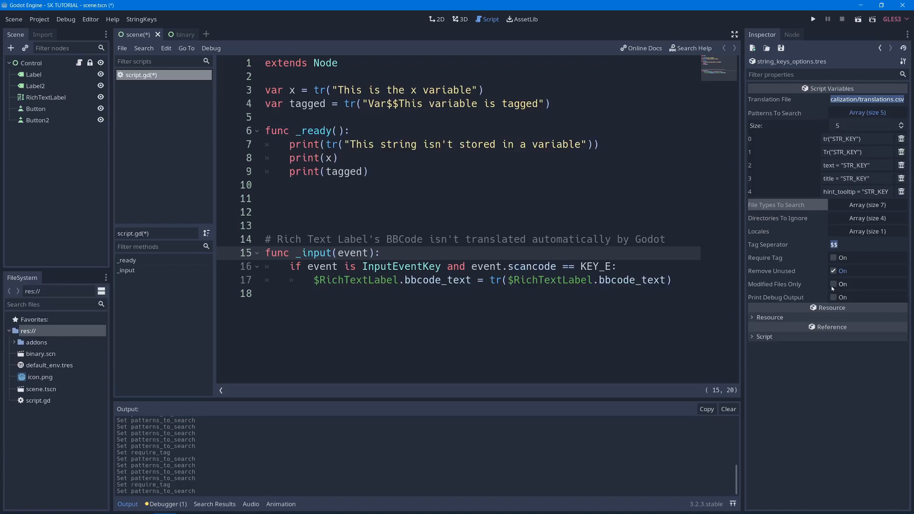
pyautogui.moveTo(841, 284)
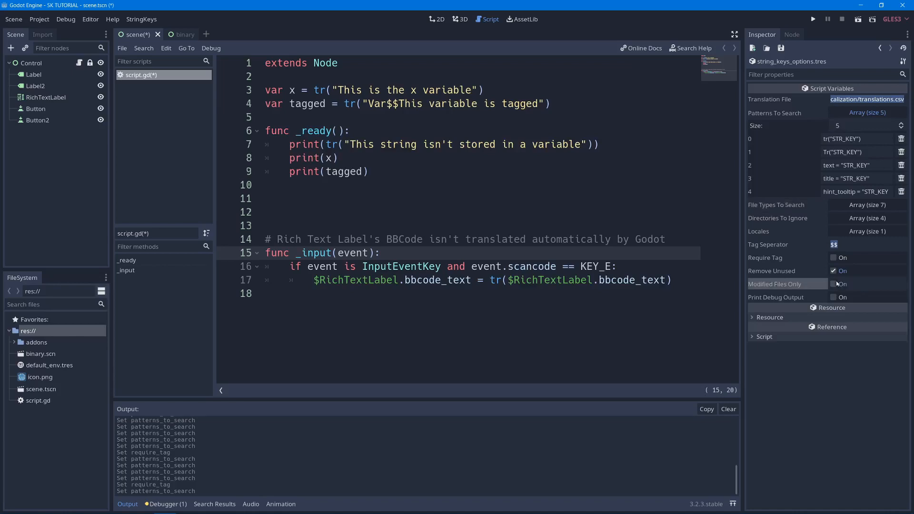
pyautogui.click(833, 283)
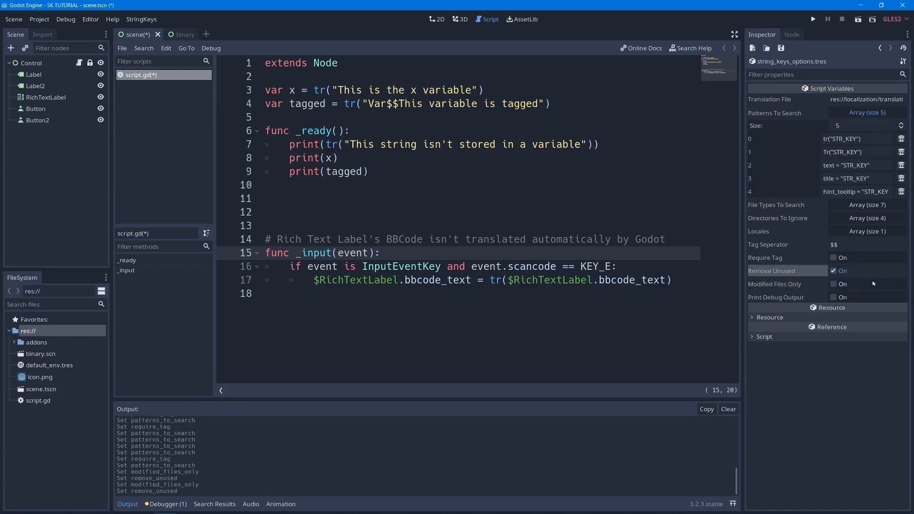
# Generate translations.csv with StringKeys and show it in File Explorer.
pyautogui.click(141, 19)
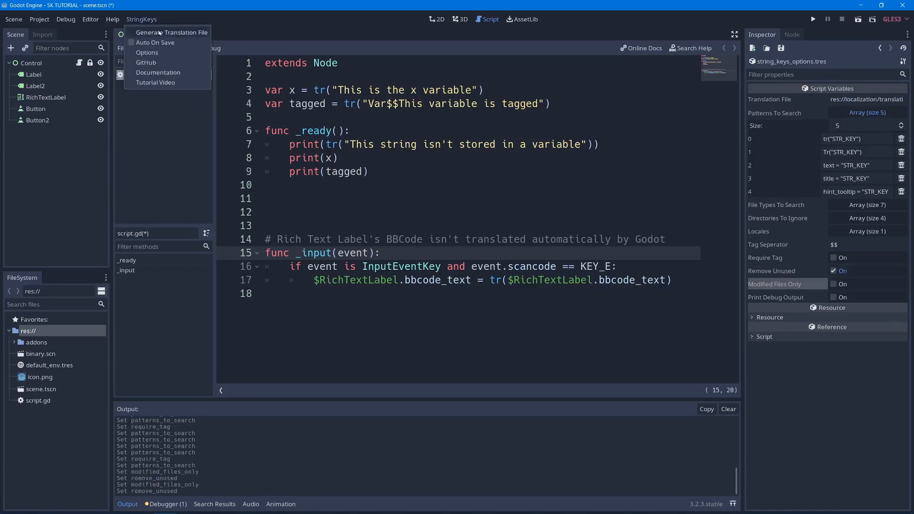
pyautogui.click(171, 32)
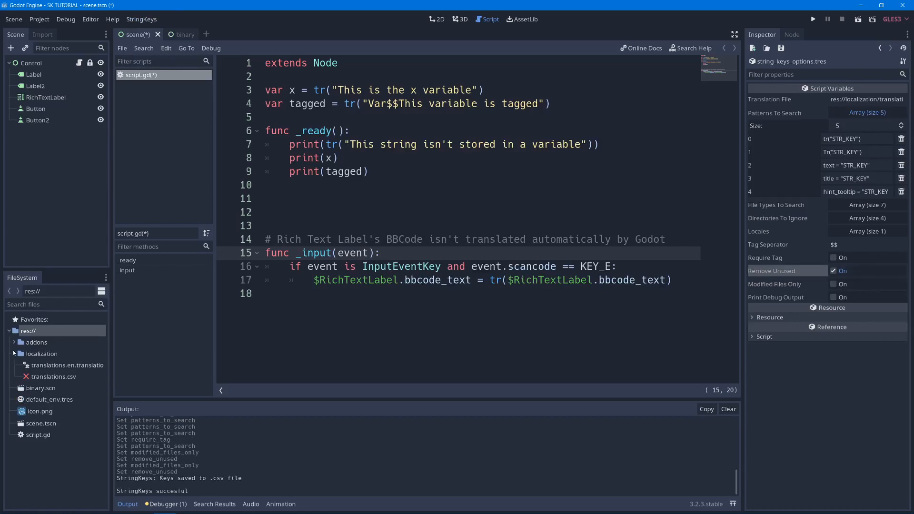
pyautogui.click(67, 365)
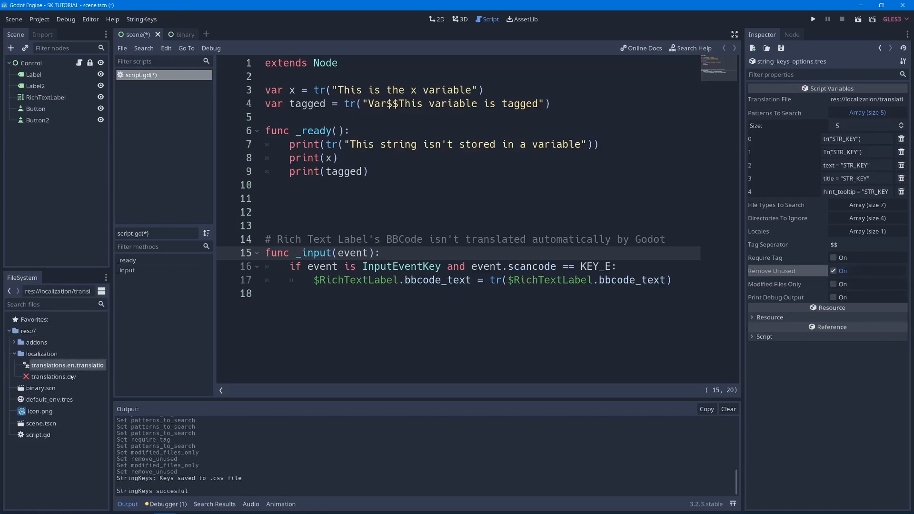
pyautogui.rightClick(55, 377)
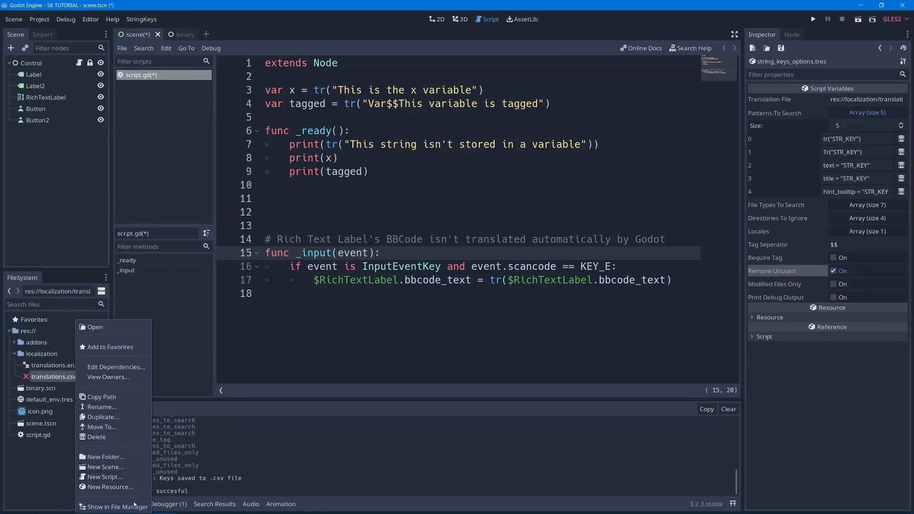
pyautogui.click(115, 507)
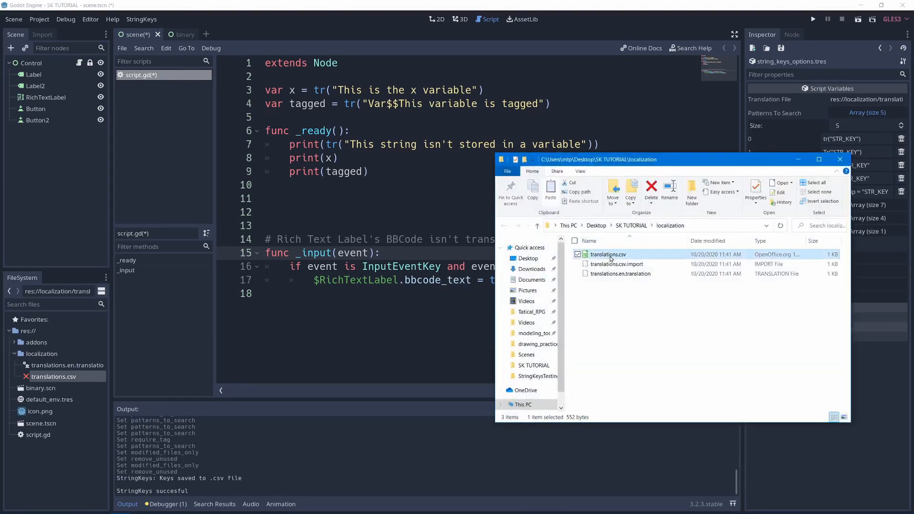
# Import translations.csv comma-separated in Calc, inspect the UI$$Button With a Tag entry, then close.
pyautogui.doubleClick(607, 254)
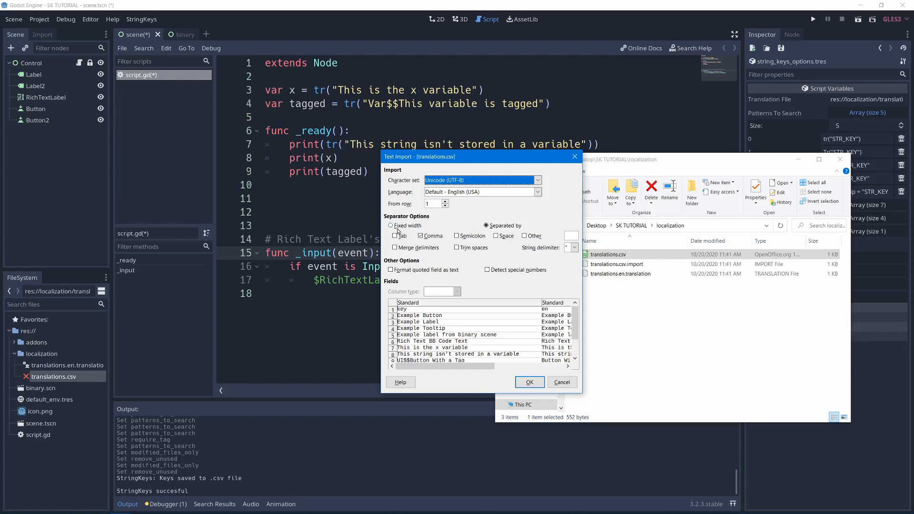
pyautogui.moveTo(428, 231)
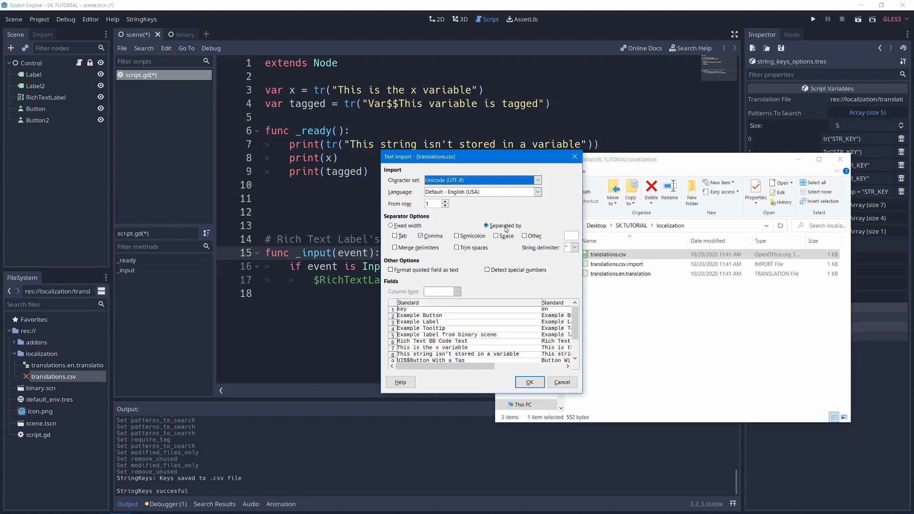
pyautogui.scroll(-3)
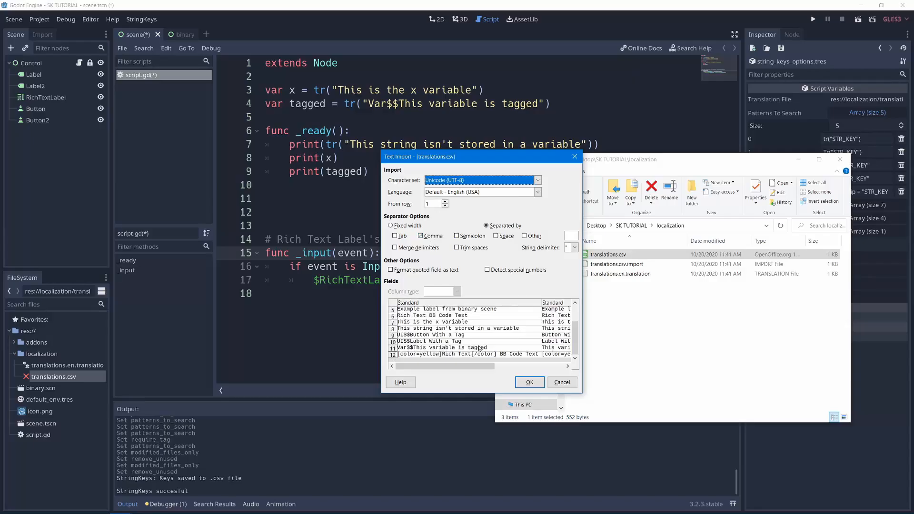
pyautogui.click(527, 382)
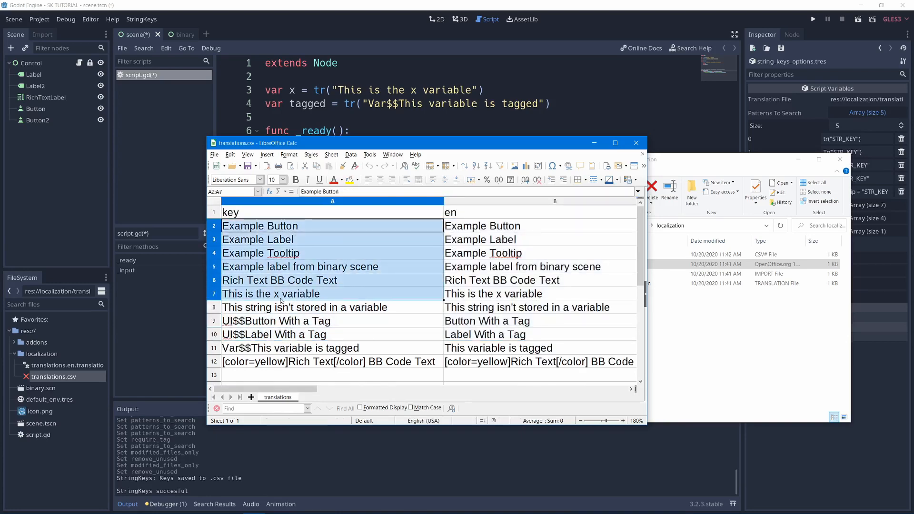
pyautogui.click(274, 320)
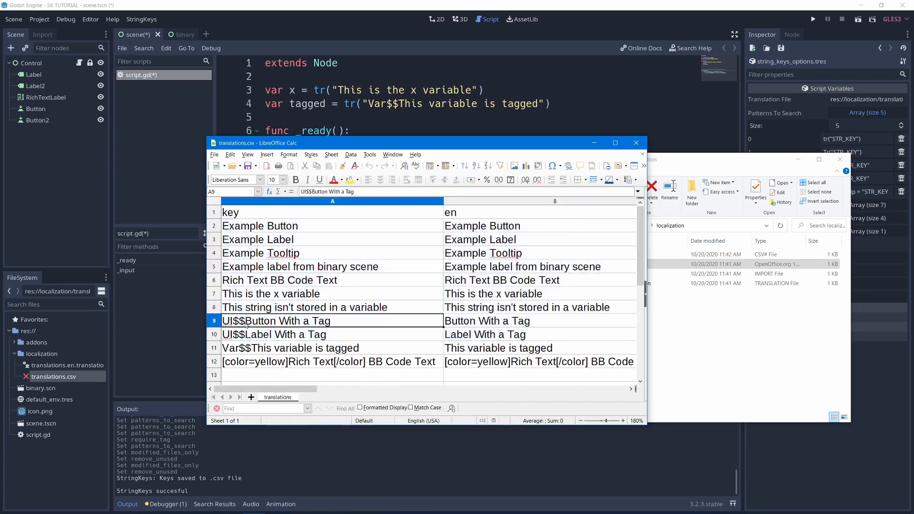
pyautogui.click(274, 334)
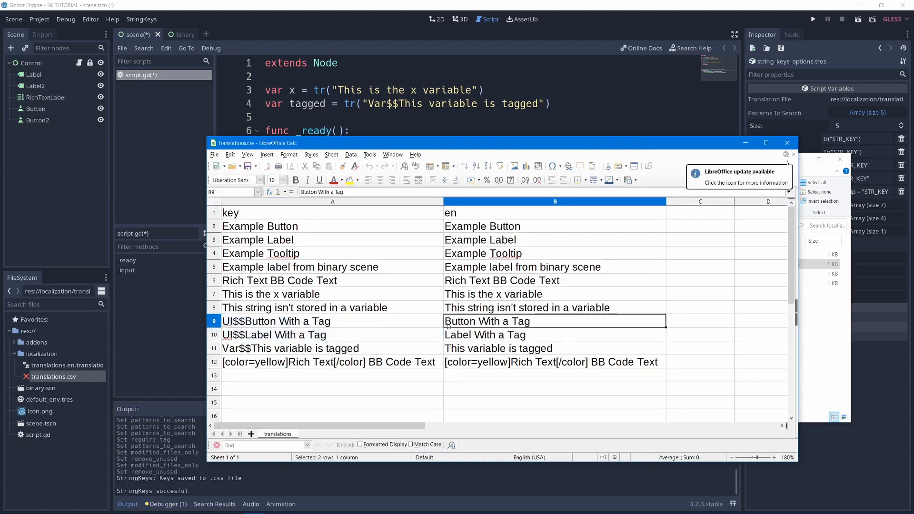
pyautogui.click(275, 321)
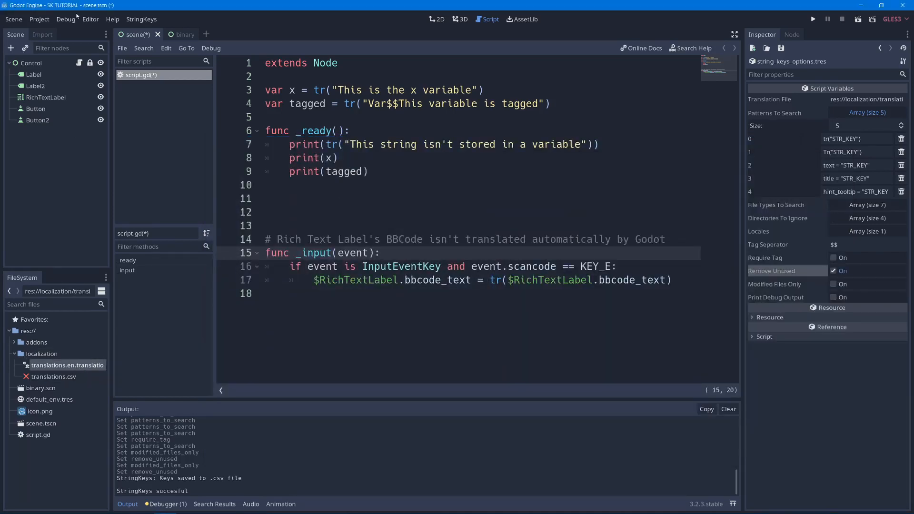
# Test-run the game, then add translations.en.translation under Localization settings.
pyautogui.click(812, 19)
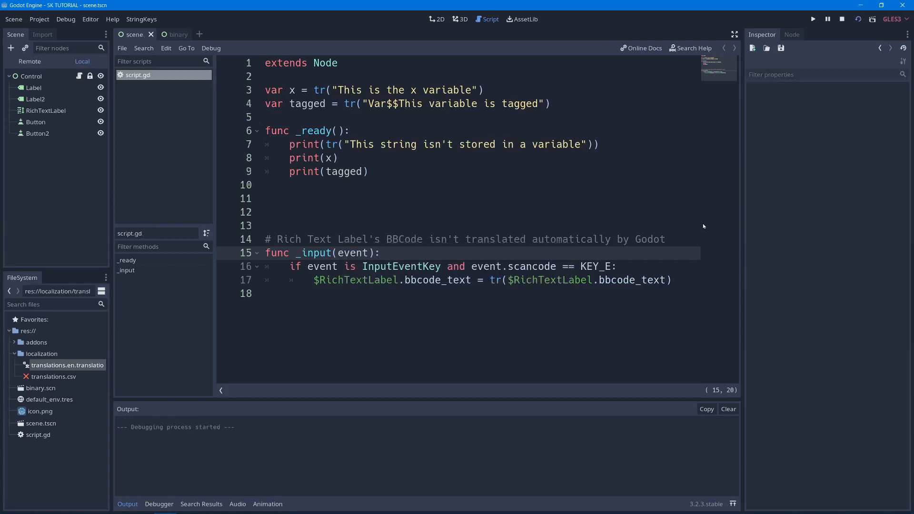
pyautogui.click(812, 18)
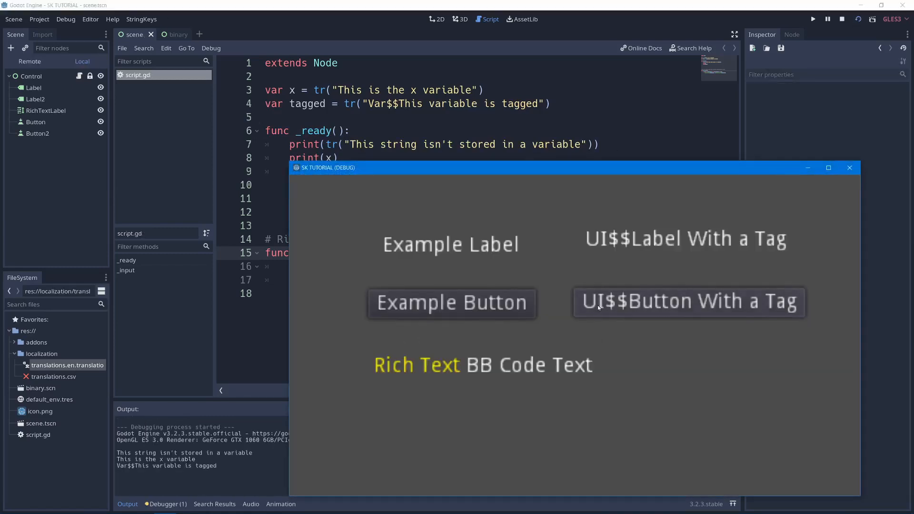
pyautogui.click(39, 19)
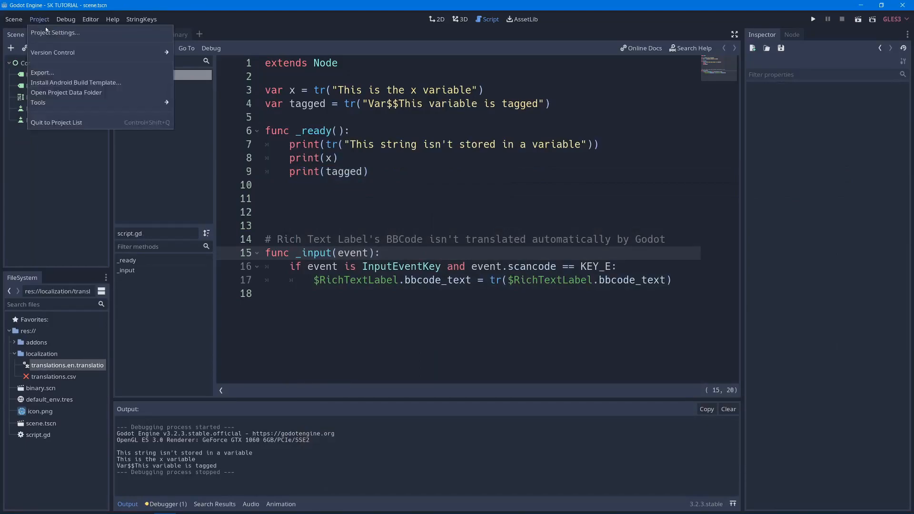
pyautogui.click(55, 32)
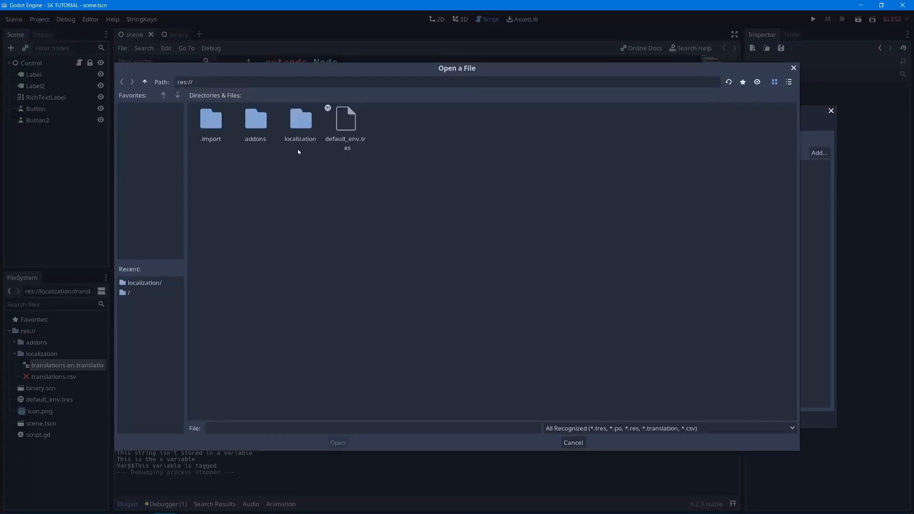
pyautogui.doubleClick(300, 120)
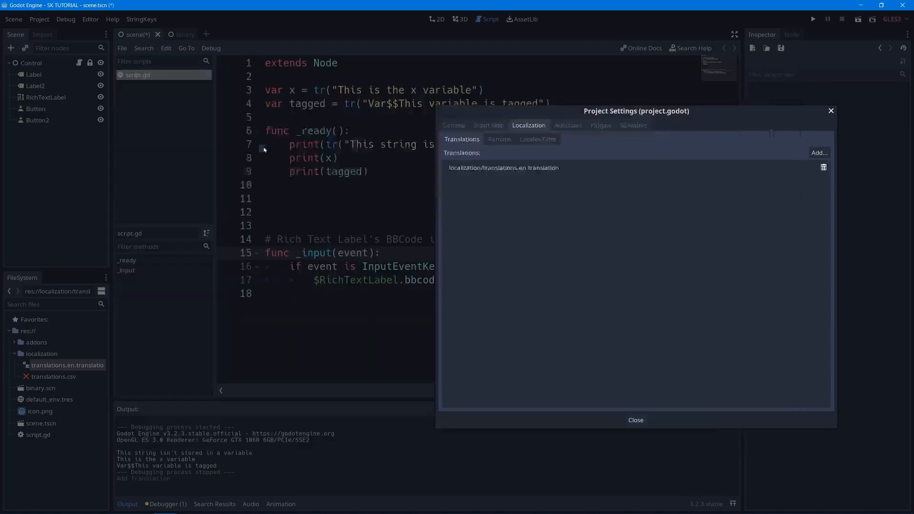
pyautogui.click(635, 420)
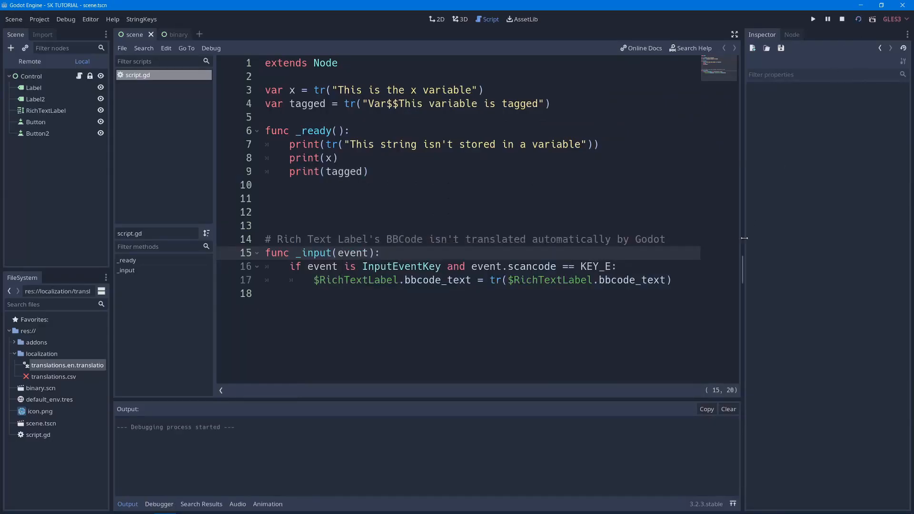
# Rerun the game to check untagged labels and the printed script strings.
pyautogui.click(812, 19)
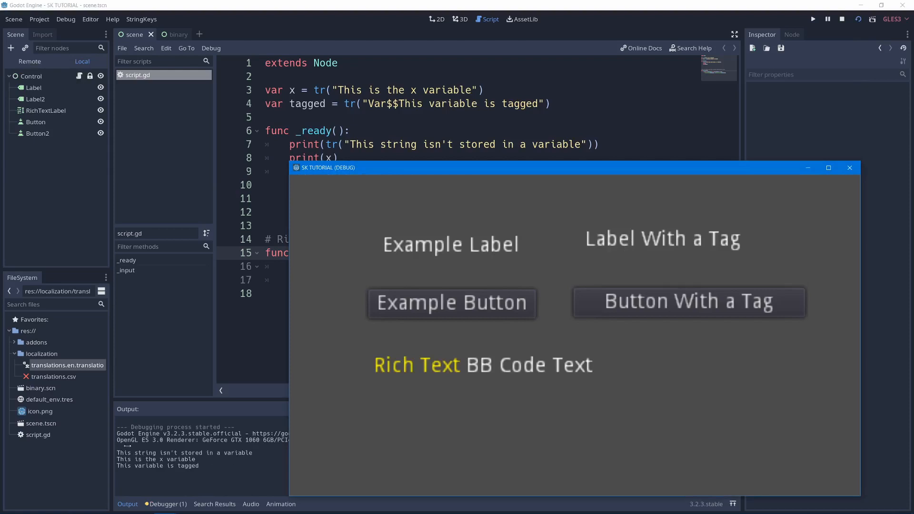
pyautogui.click(849, 168)
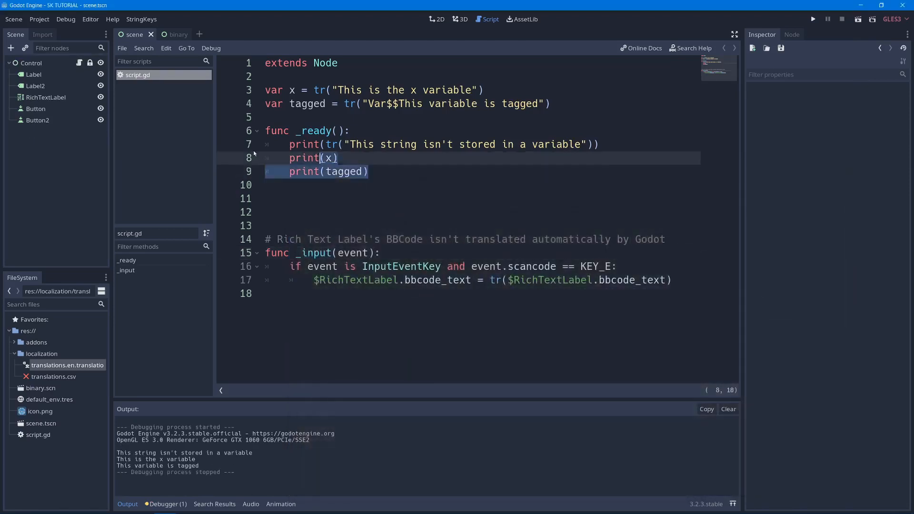
pyautogui.click(379, 144)
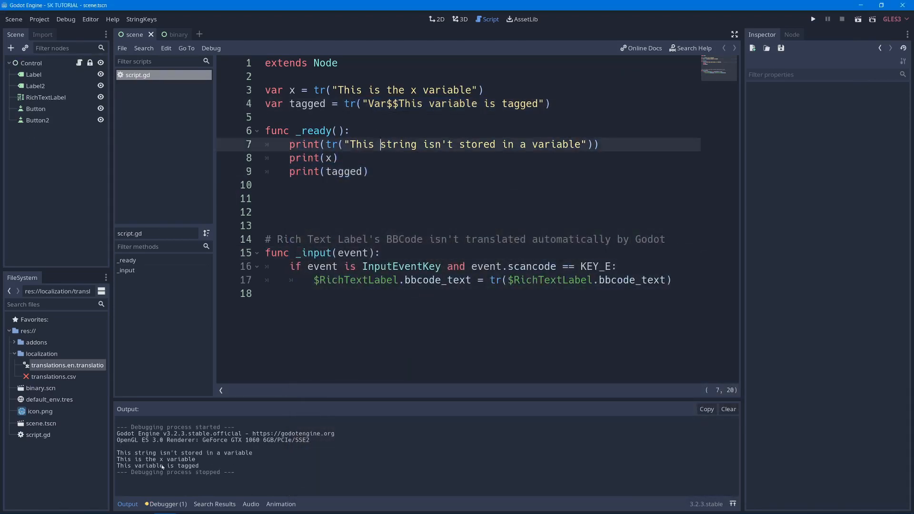
pyautogui.doubleClick(158, 465)
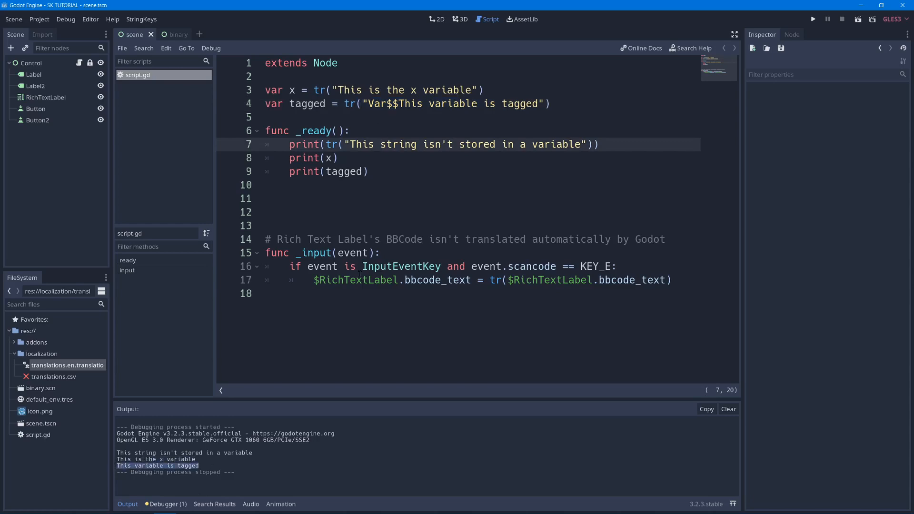
# Reopen translations.csv in Calc and fill column C with the English texts.
pyautogui.click(119, 504)
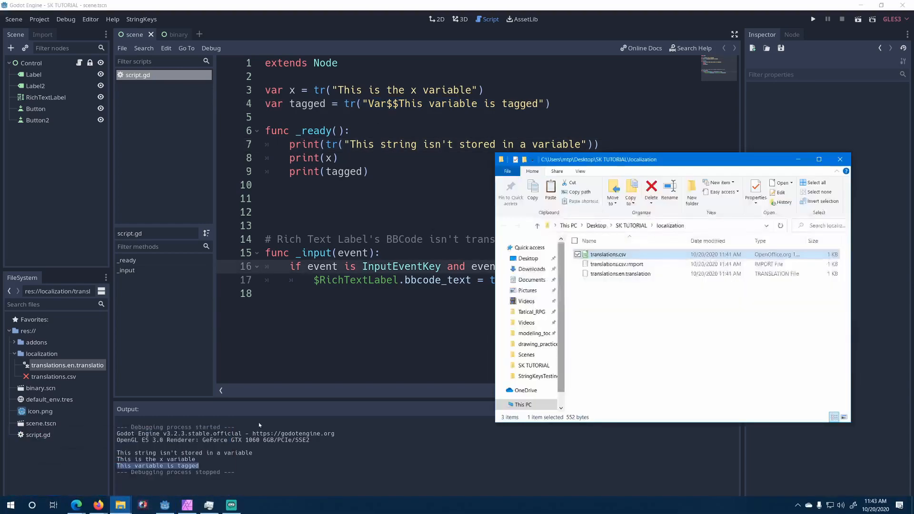
pyautogui.doubleClick(608, 254)
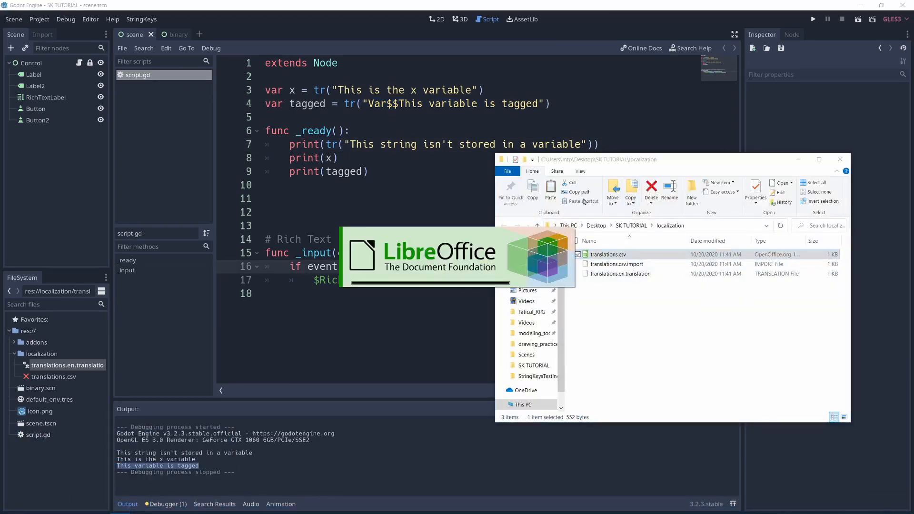
pyautogui.doubleClick(608, 254)
pyautogui.write('en')
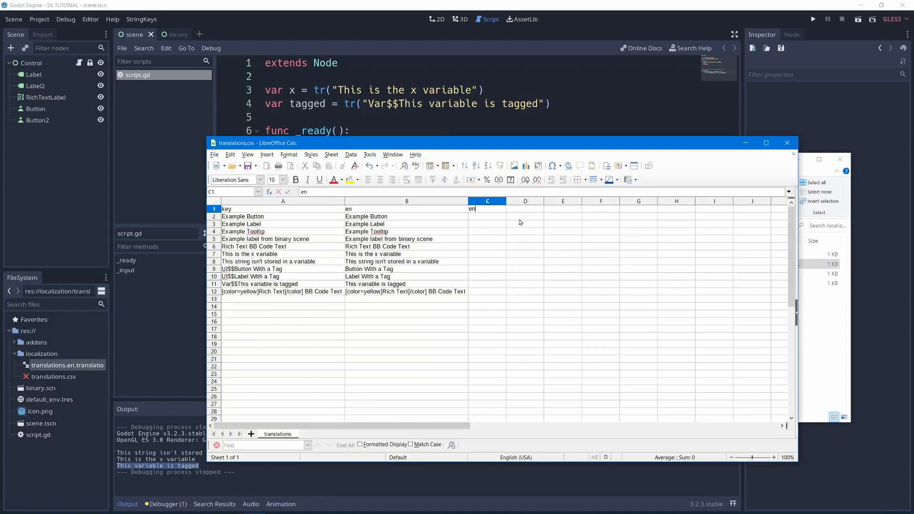
pyautogui.click(406, 201)
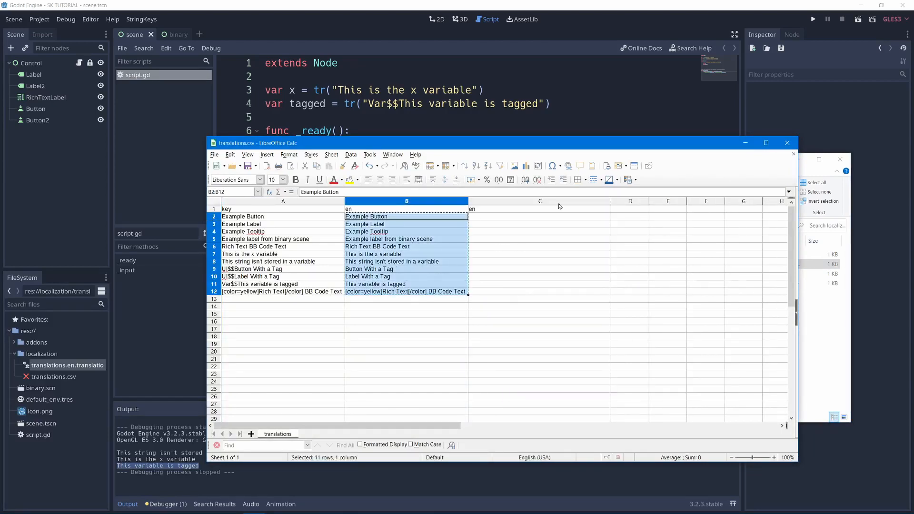
pyautogui.click(539, 216)
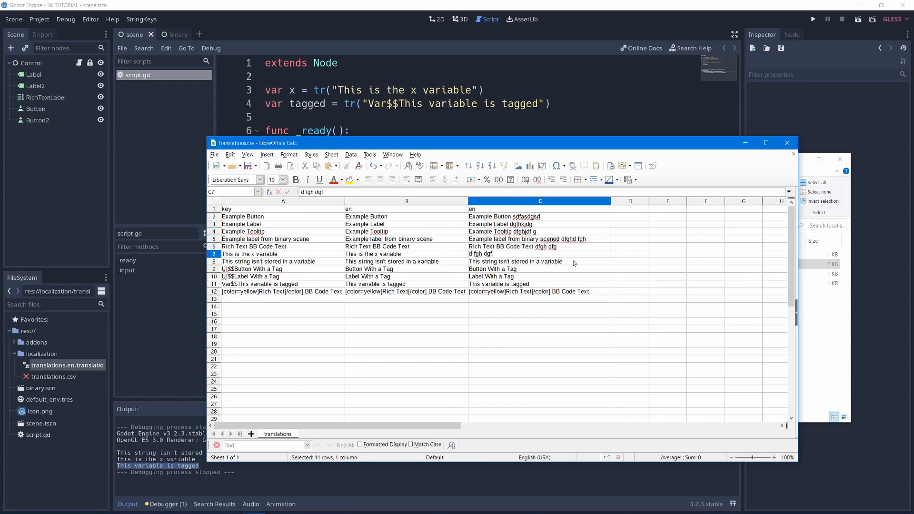
# Rename the column C header to es and close the spreadsheet.
pyautogui.click(283, 209)
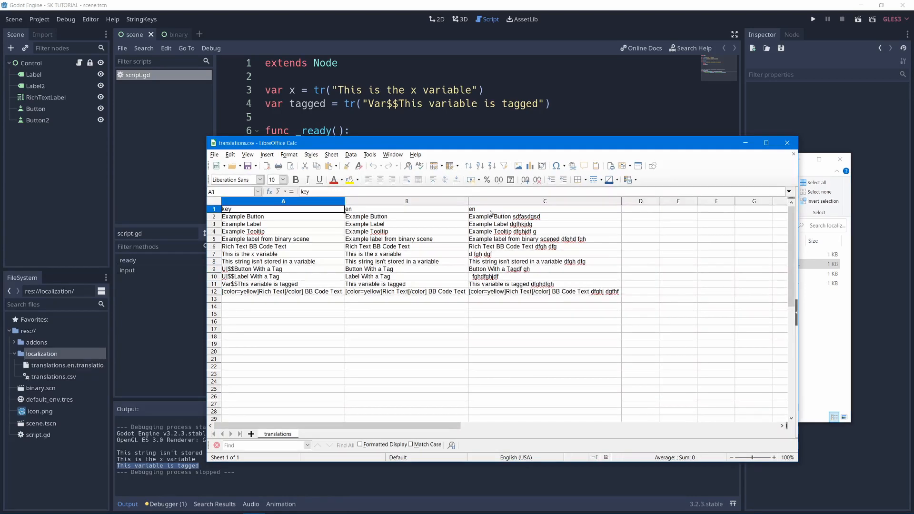
pyautogui.click(544, 208)
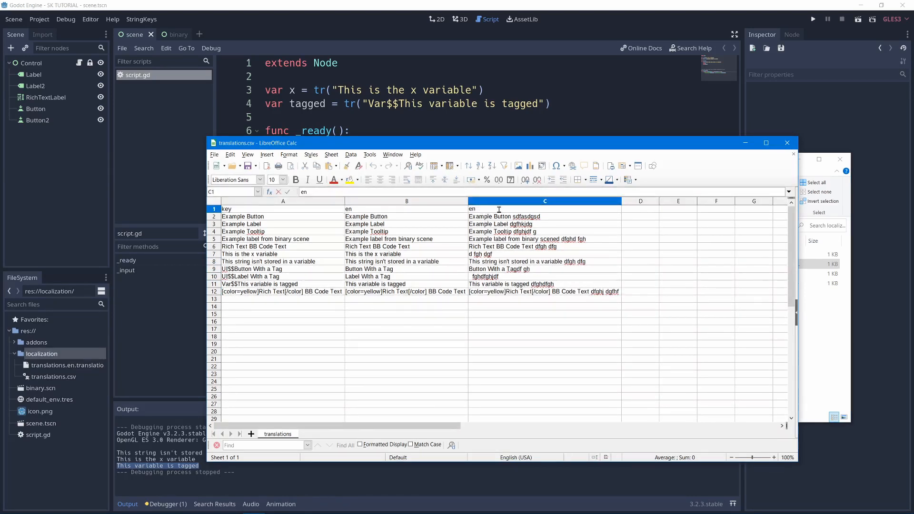
pyautogui.click(543, 216)
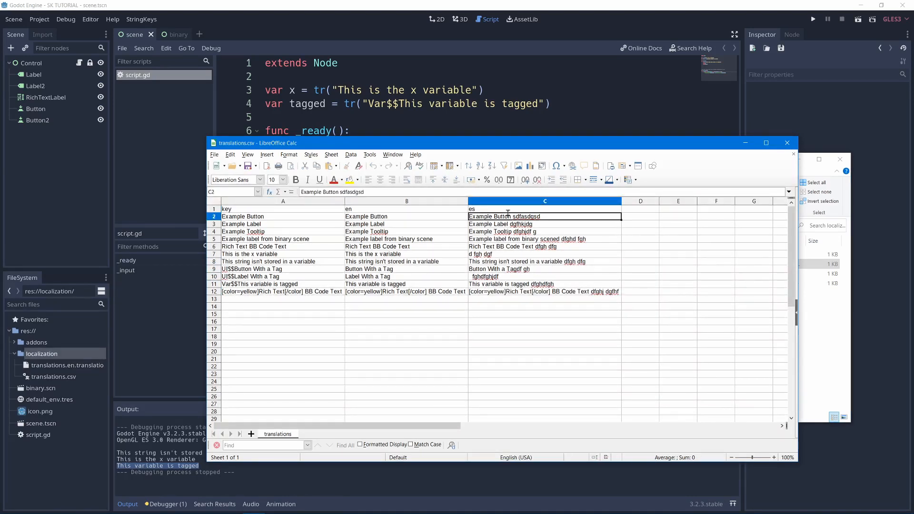
pyautogui.click(786, 142)
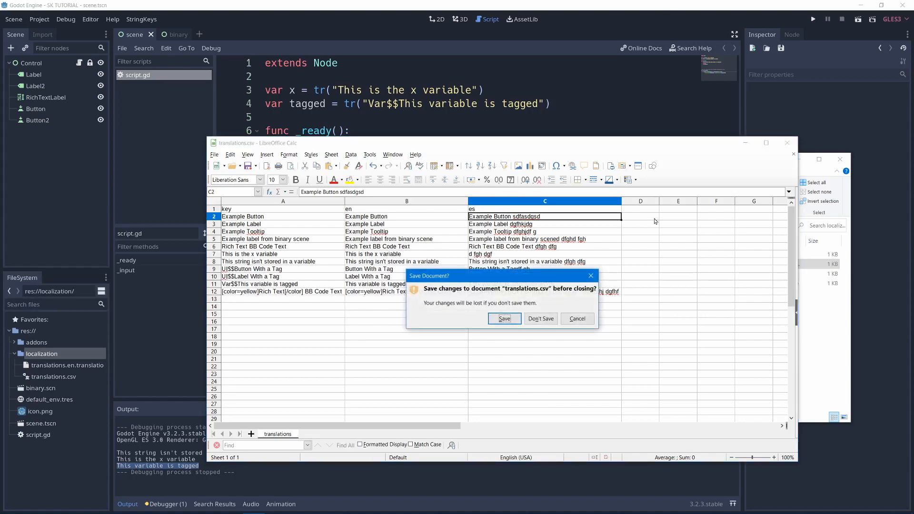
# Save translations.csv and add translations.es.translation to the project's localization translations.
pyautogui.click(539, 319)
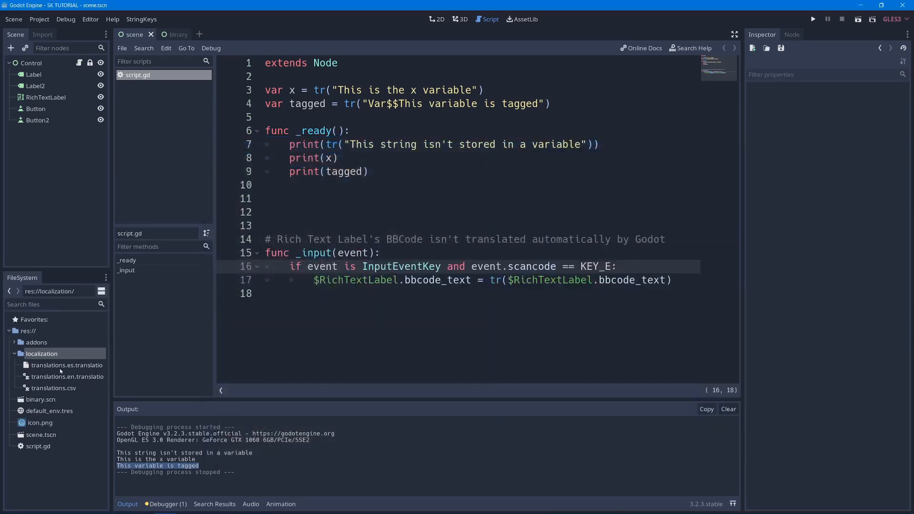
pyautogui.click(39, 19)
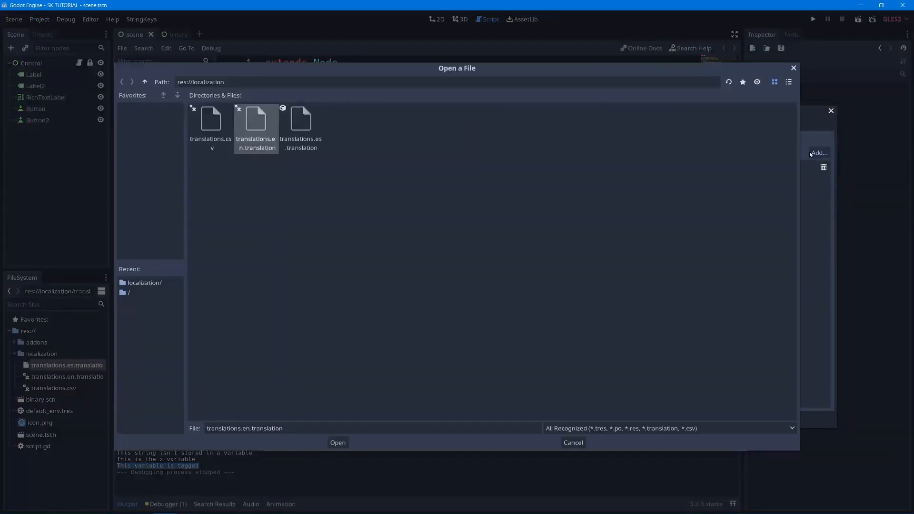
pyautogui.click(337, 442)
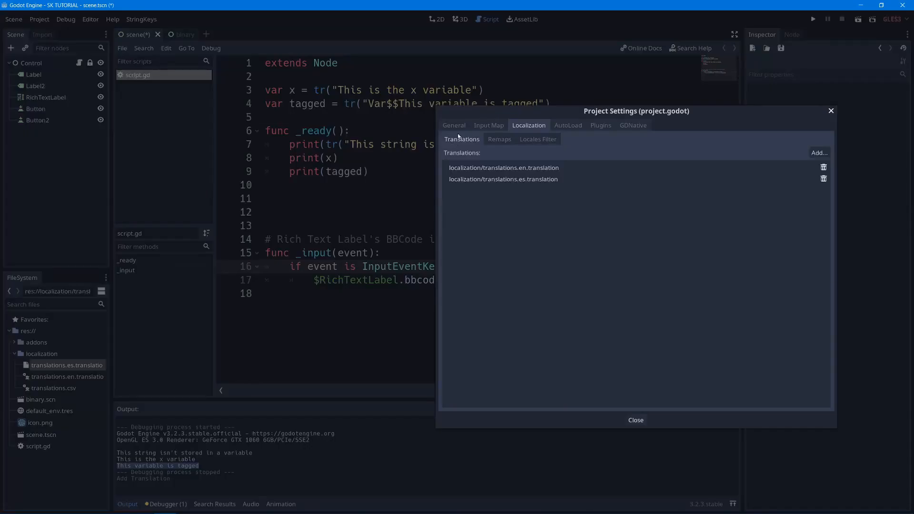
# Set the project's test locale to es and close Project Settings.
pyautogui.click(453, 125)
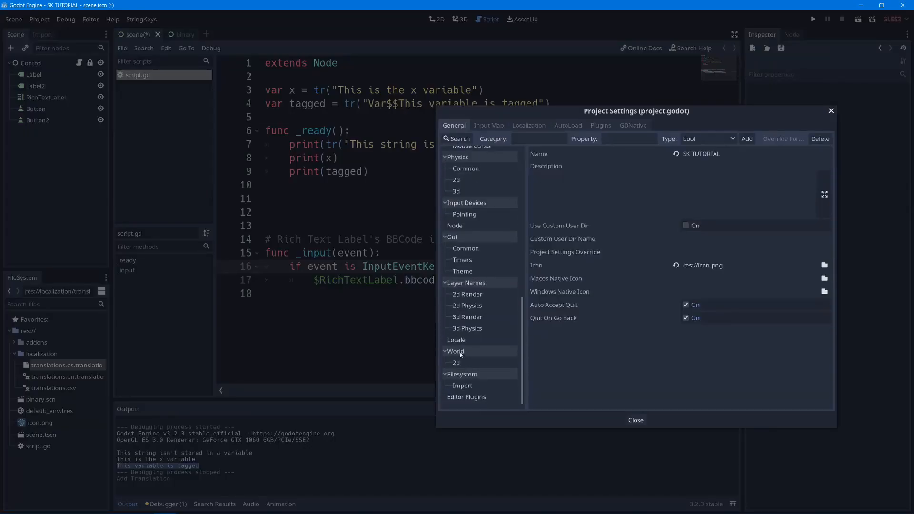
pyautogui.click(457, 340)
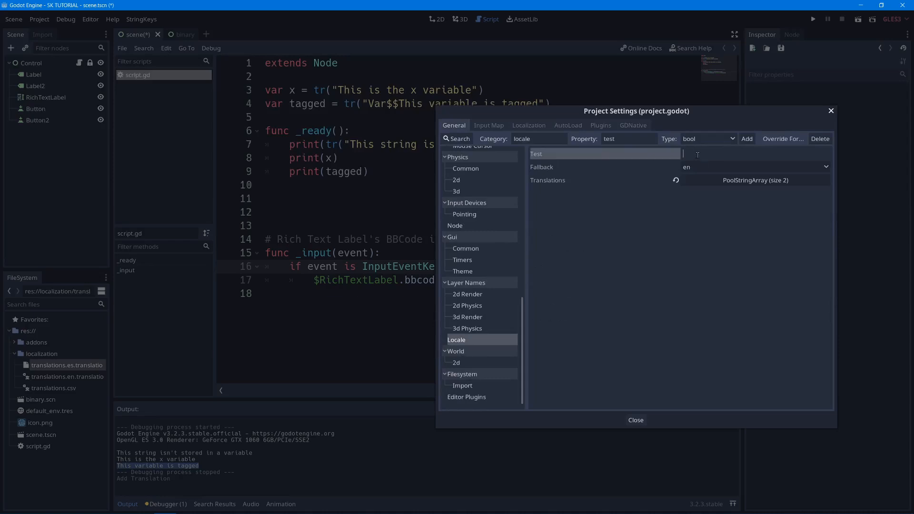
pyautogui.write('es')
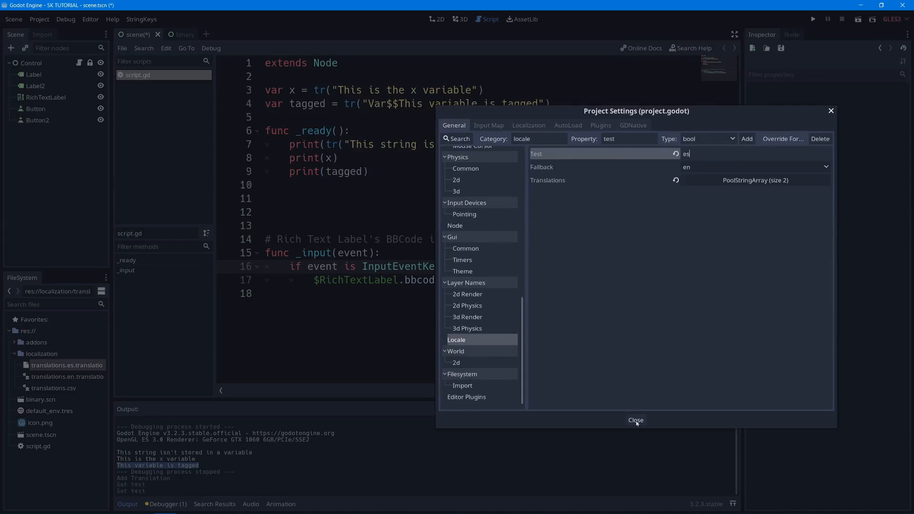
pyautogui.moveTo(636, 391)
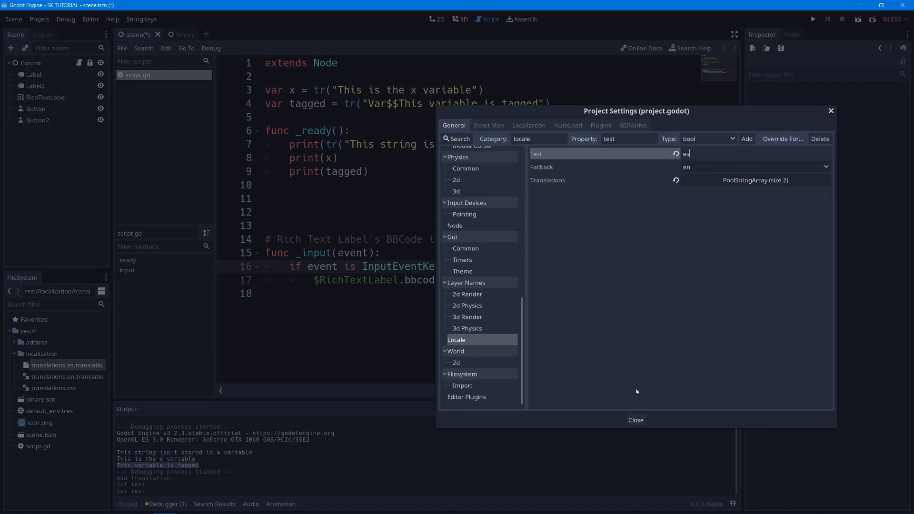
pyautogui.click(634, 420)
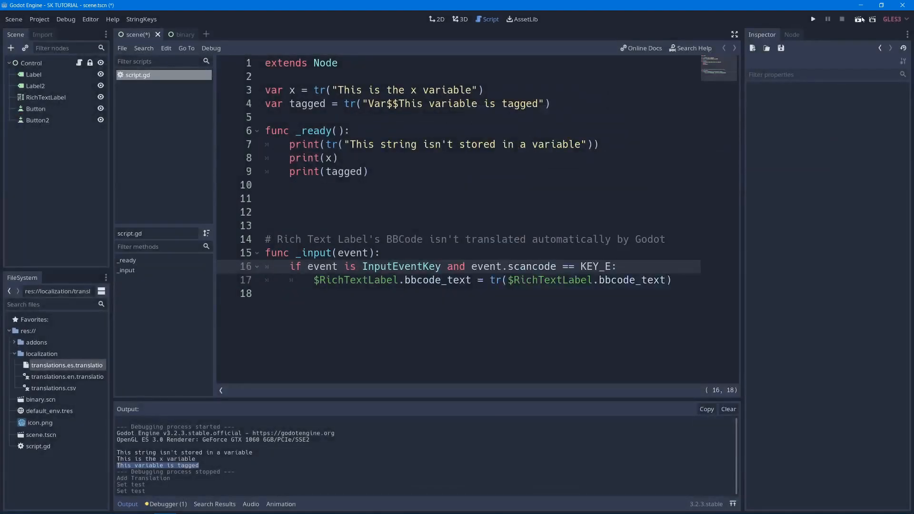
# Run the game to check labels and buttons show Spanish text, then quit it.
pyautogui.click(811, 19)
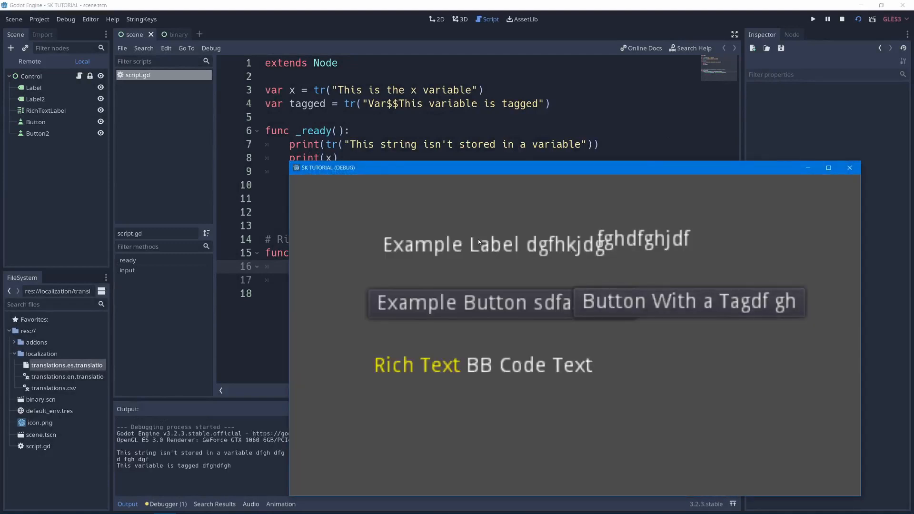
pyautogui.moveTo(557, 245)
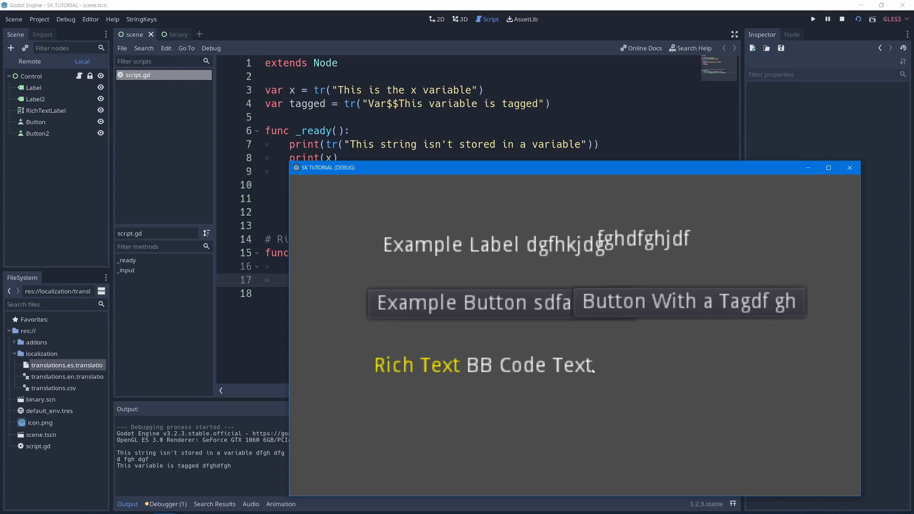
pyautogui.moveTo(517, 199)
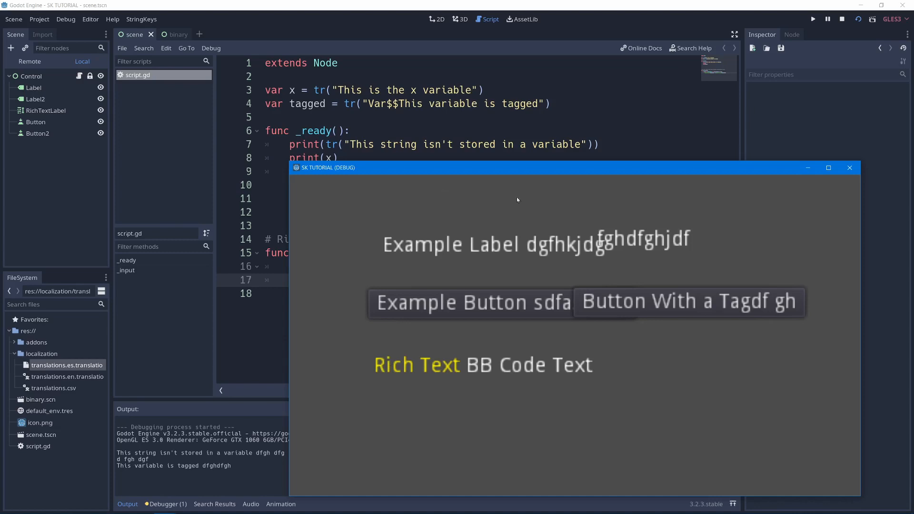
pyautogui.moveTo(849, 168)
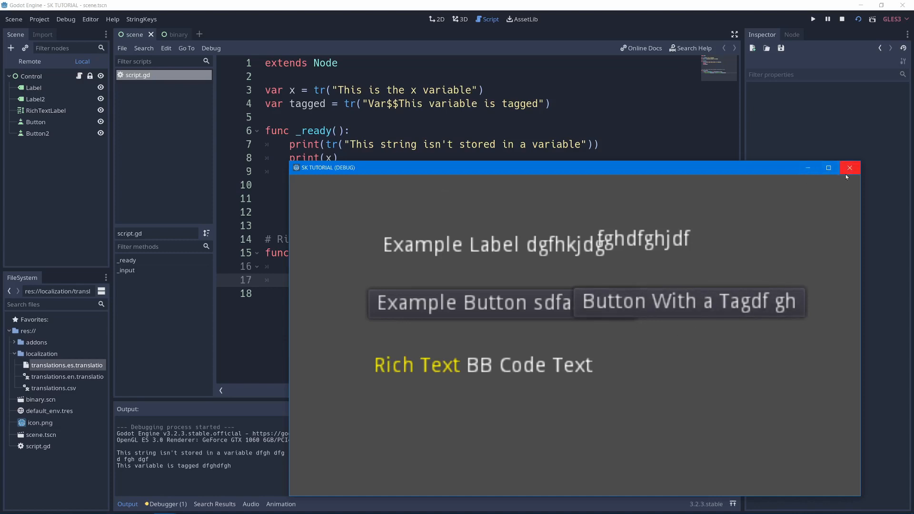
pyautogui.click(849, 167)
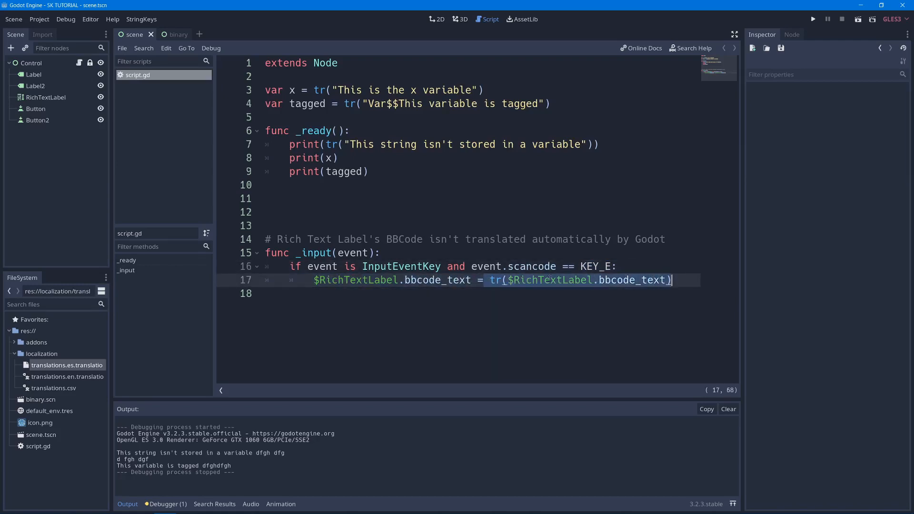
# Run the game again to see the RichTextLabel's Spanish text via tr().
pyautogui.click(652, 280)
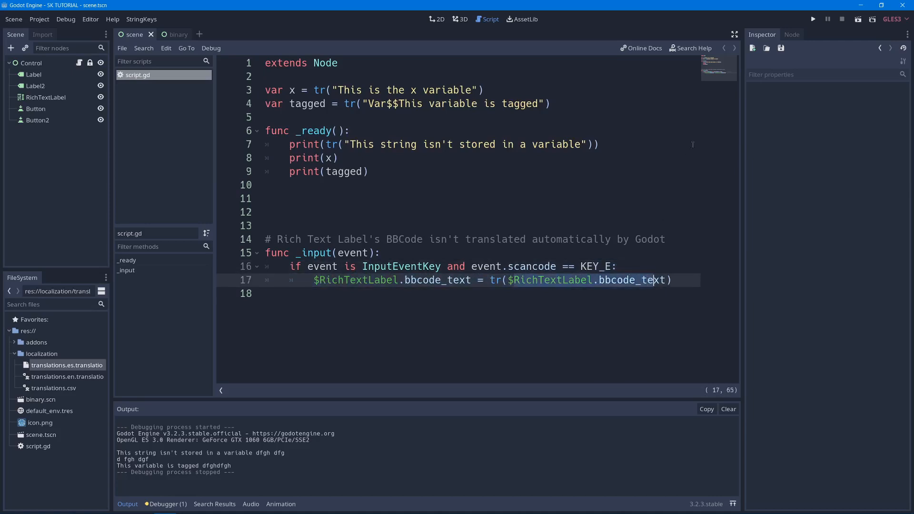
pyautogui.click(812, 19)
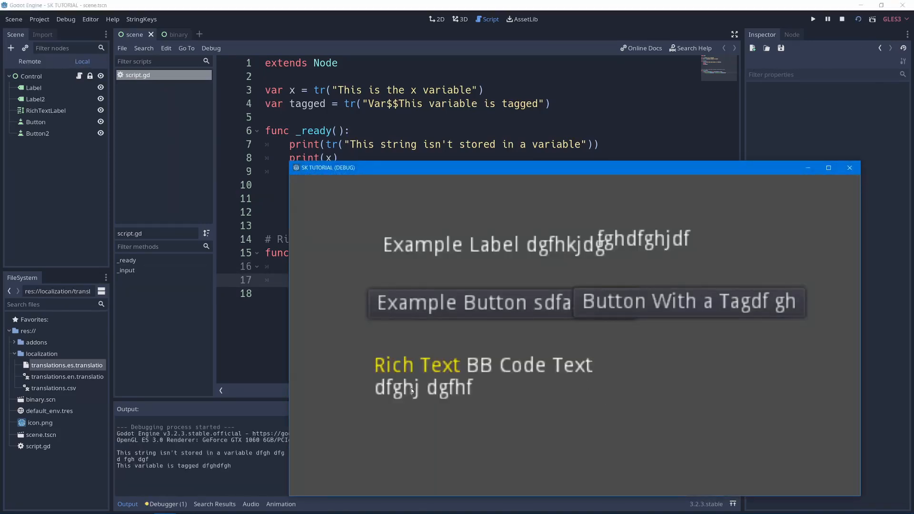
pyautogui.moveTo(454, 392)
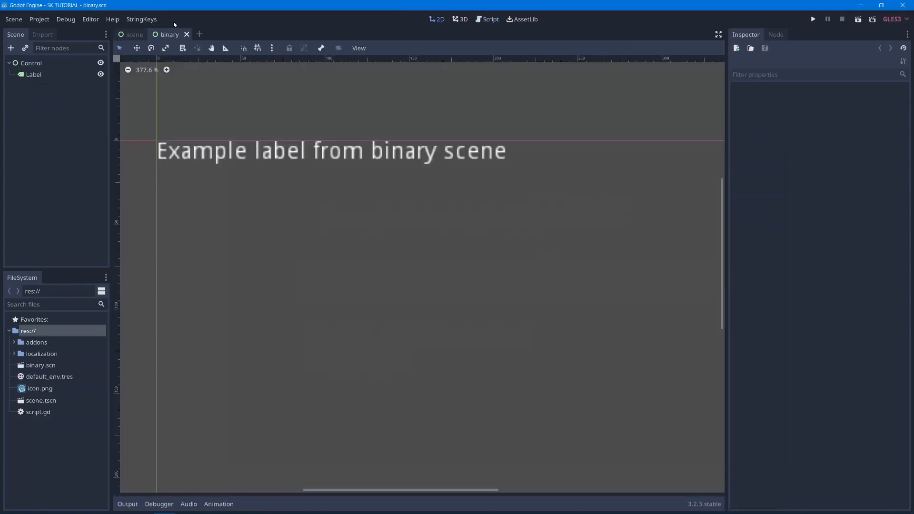
# Show the StringKeys menu with Generate Translation File and Options.
pyautogui.click(141, 19)
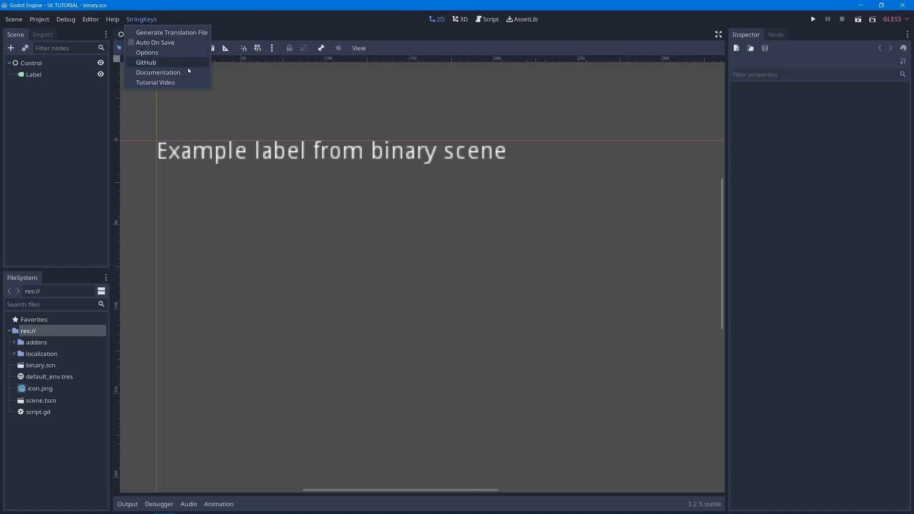
pyautogui.moveTo(155, 82)
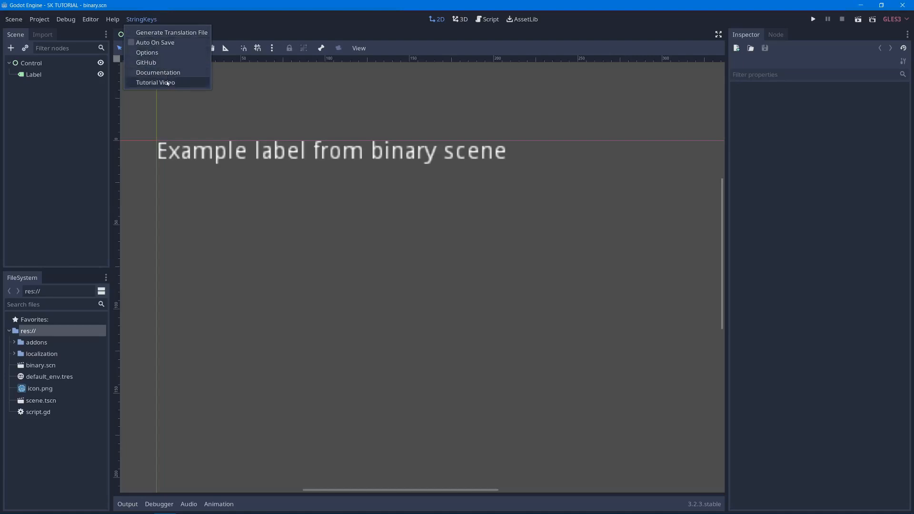
pyautogui.moveTo(147, 53)
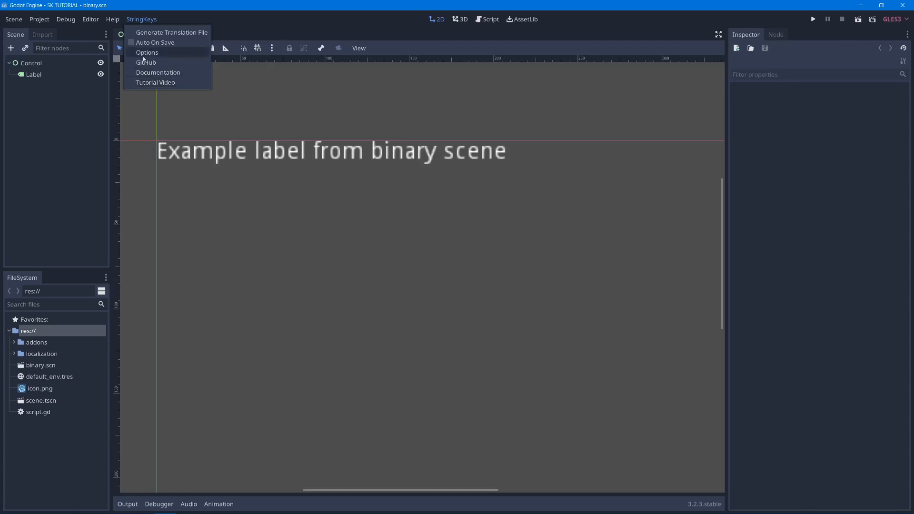
pyautogui.moveTo(157, 72)
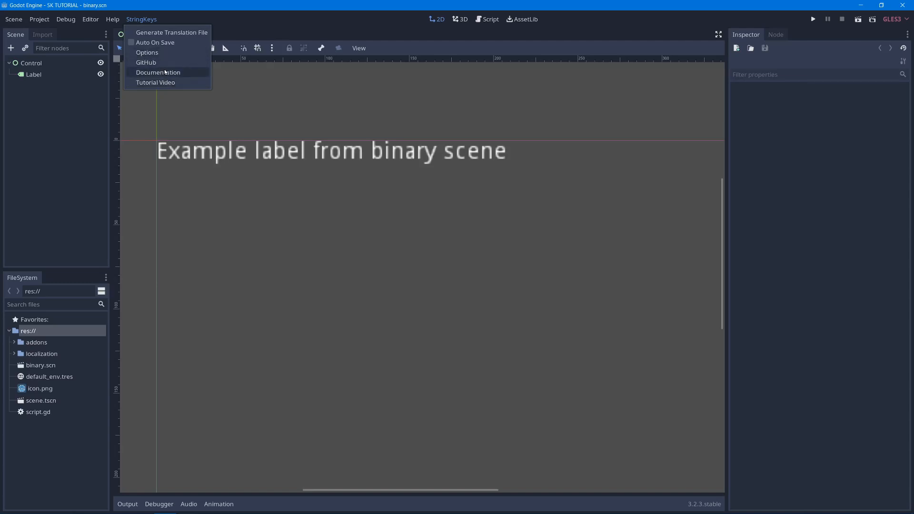